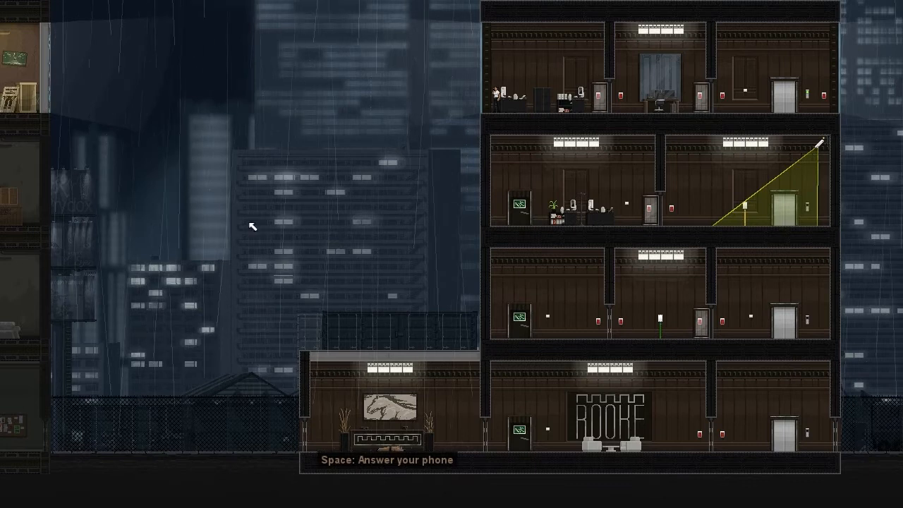
Answer the incoming phone call and advance the caller's opening lines
{"action": "key", "text": "space"}
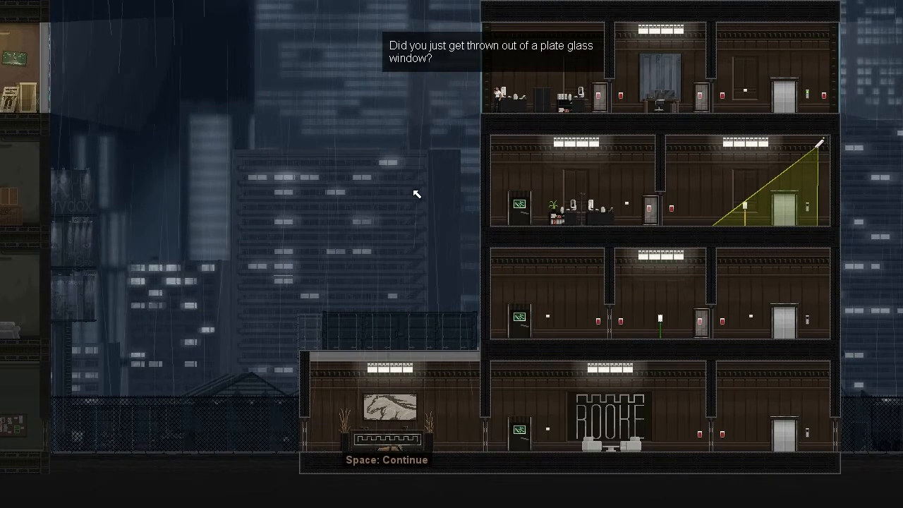
{"action": "key", "text": "space"}
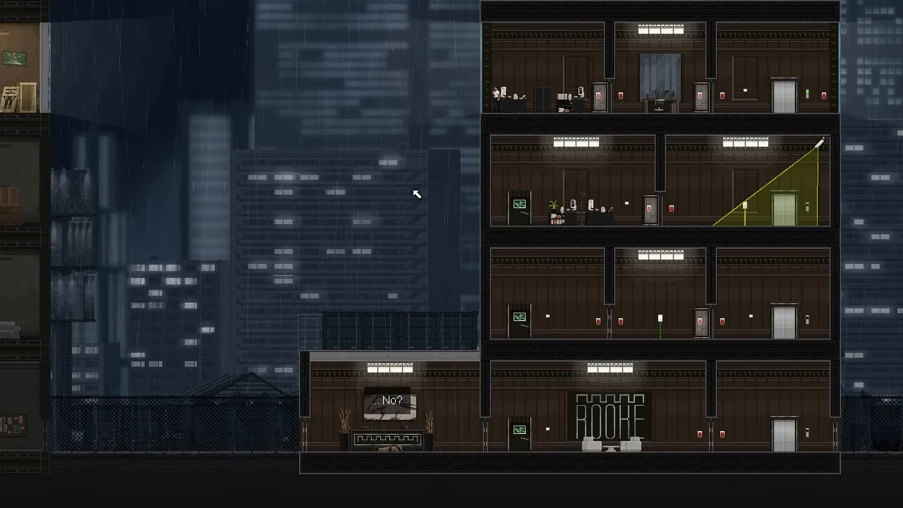
{"action": "mouse_move", "coordinate": [421, 195]}
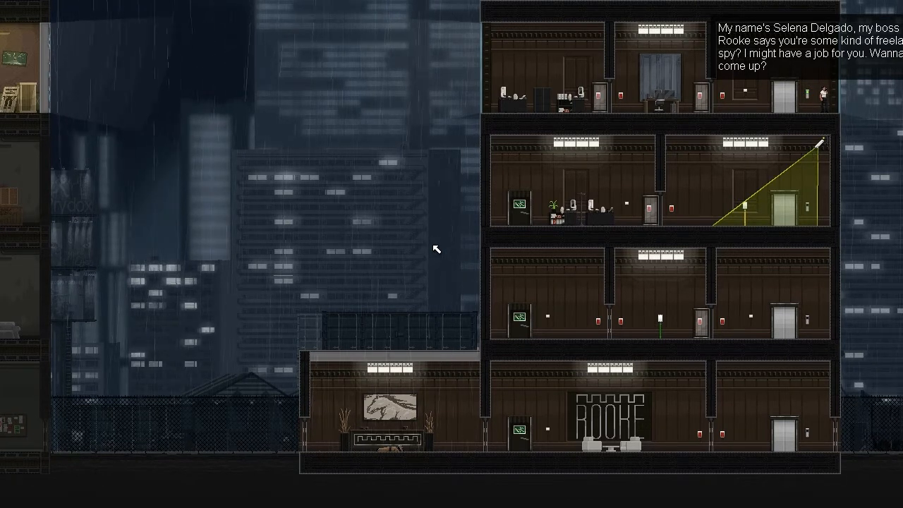
{"action": "mouse_move", "coordinate": [314, 119]}
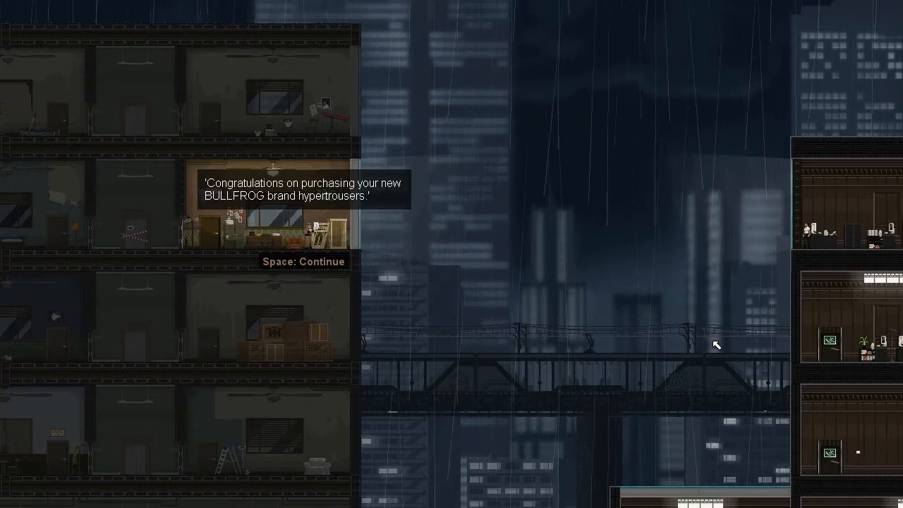
Read through the BULLFROG hypertrousers label to its outdoor-use-only warning
{"action": "key", "text": "space"}
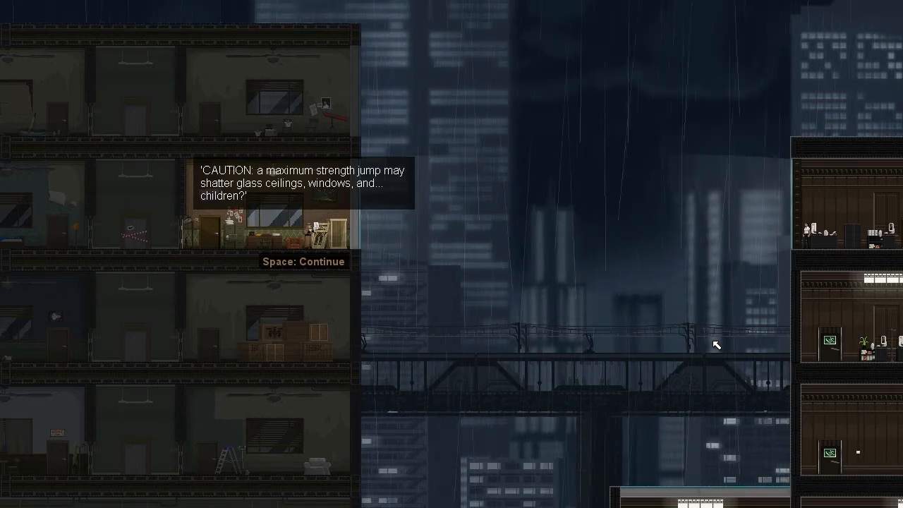
{"action": "key", "text": "space"}
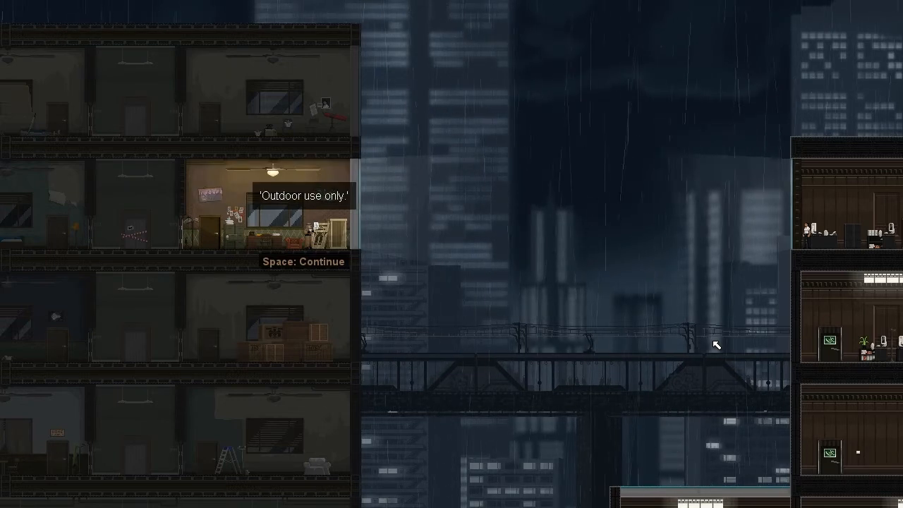
{"action": "key", "text": "space"}
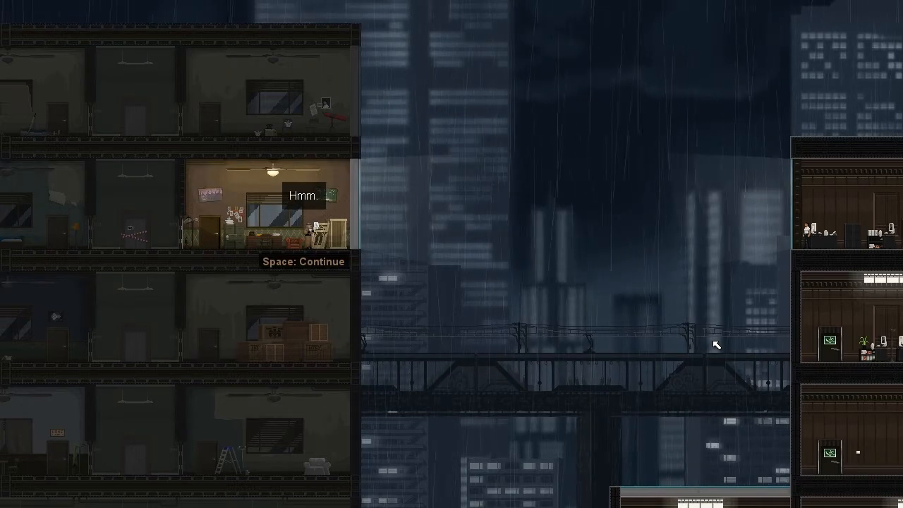
{"action": "key", "text": "space"}
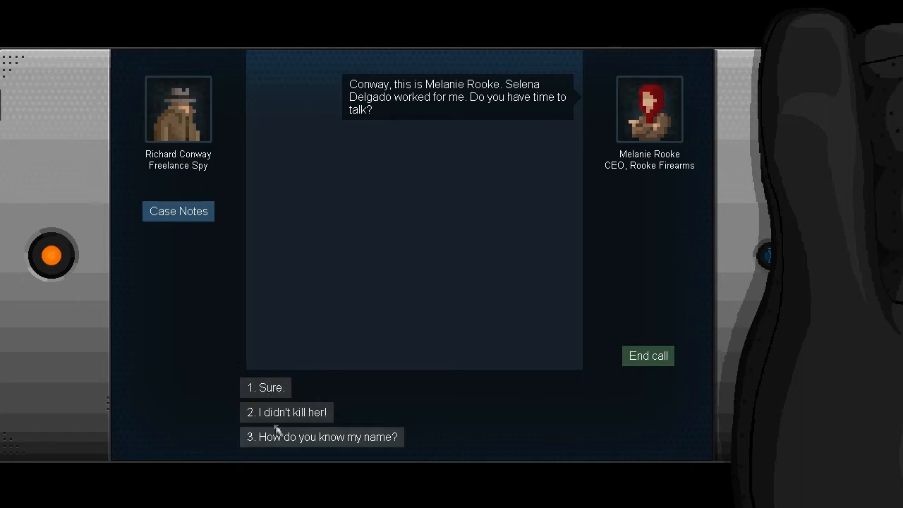
{"action": "mouse_move", "coordinate": [415, 119]}
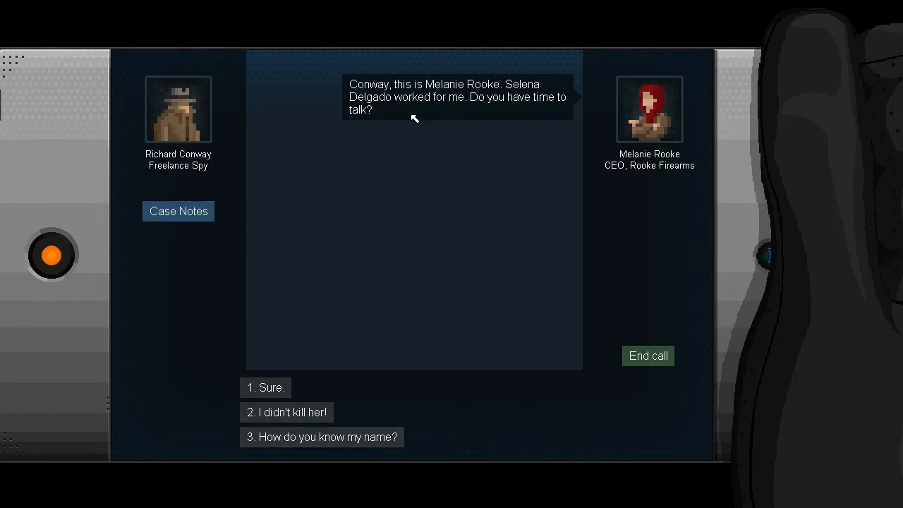
{"action": "mouse_move", "coordinate": [295, 380]}
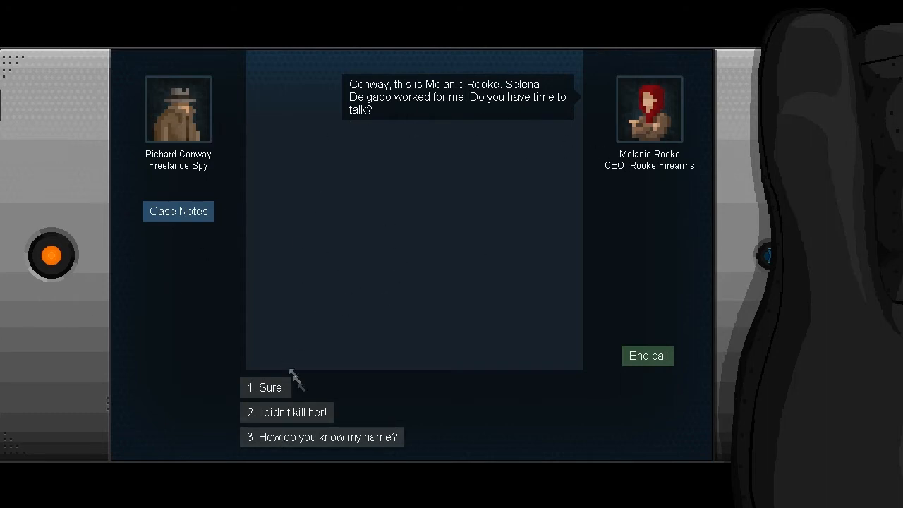
{"action": "mouse_move", "coordinate": [331, 447]}
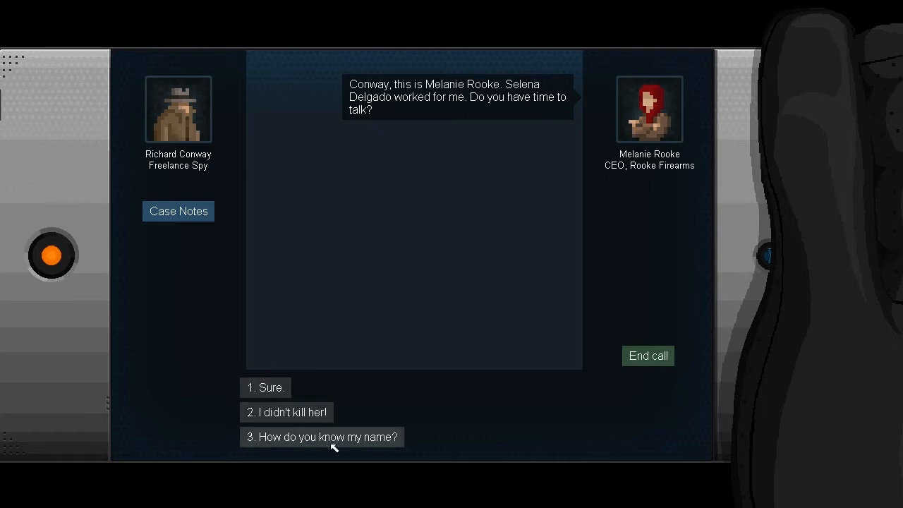
{"action": "mouse_move", "coordinate": [276, 388]}
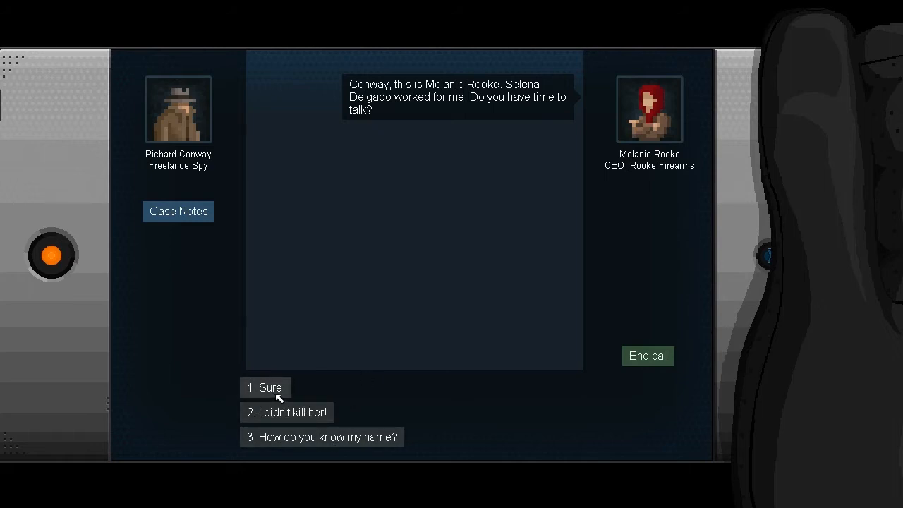
{"action": "mouse_move", "coordinate": [274, 370]}
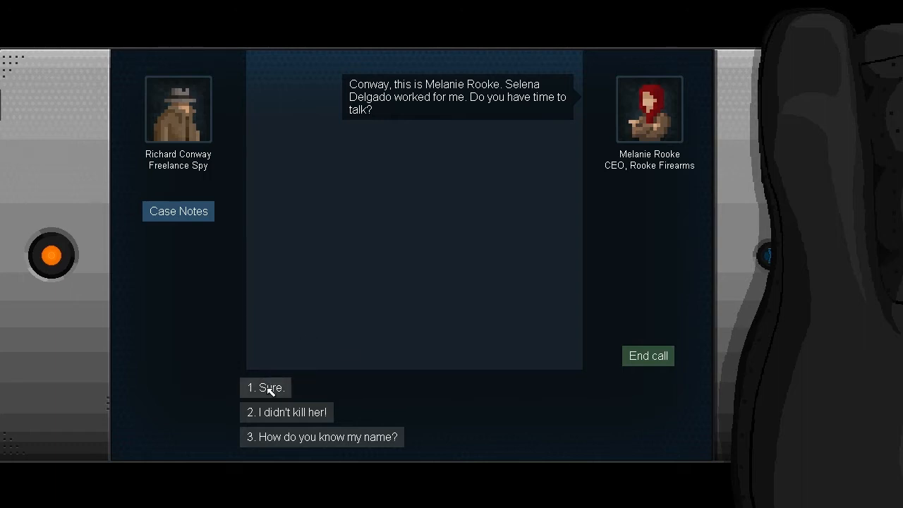
{"action": "left_click", "coordinate": [266, 387]}
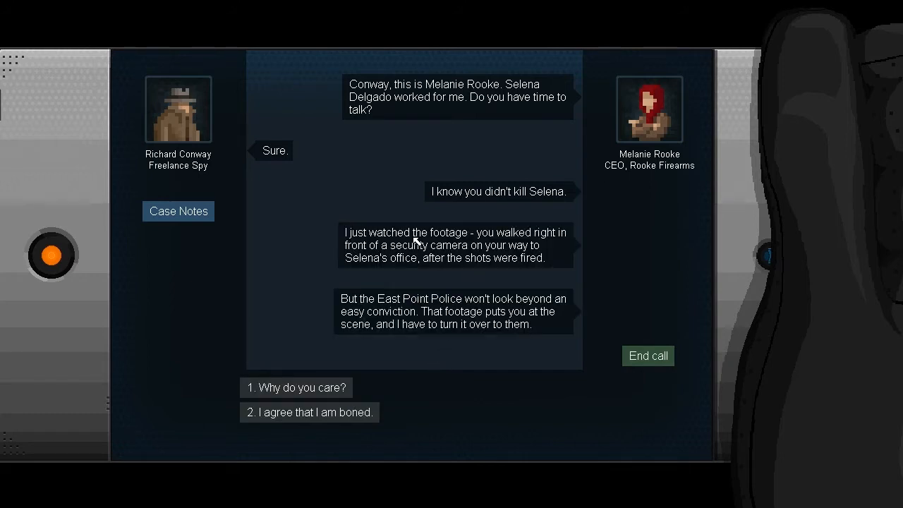
{"action": "mouse_move", "coordinate": [449, 347]}
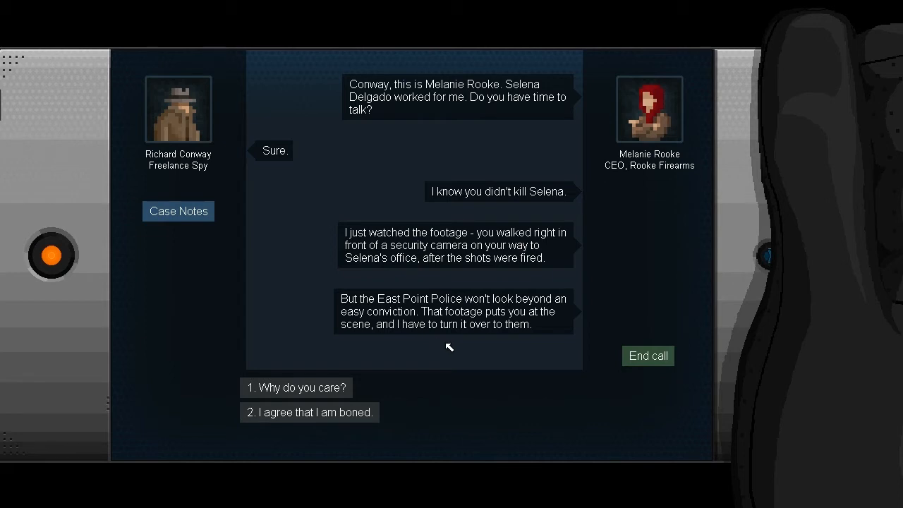
{"action": "mouse_move", "coordinate": [450, 343]}
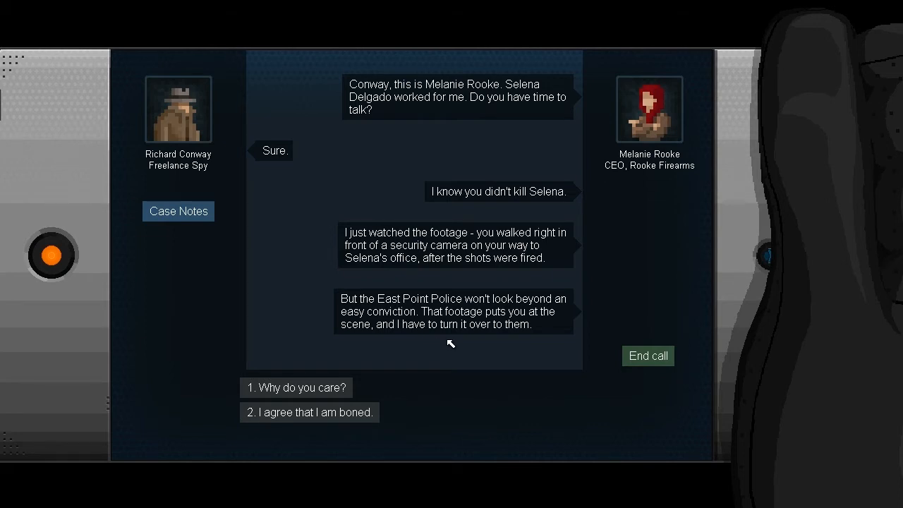
{"action": "mouse_move", "coordinate": [458, 350]}
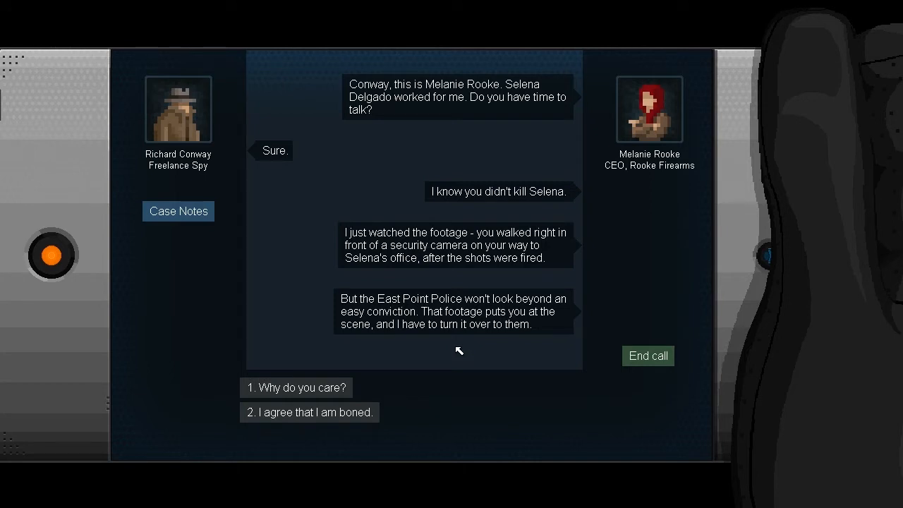
{"action": "mouse_move", "coordinate": [446, 350]}
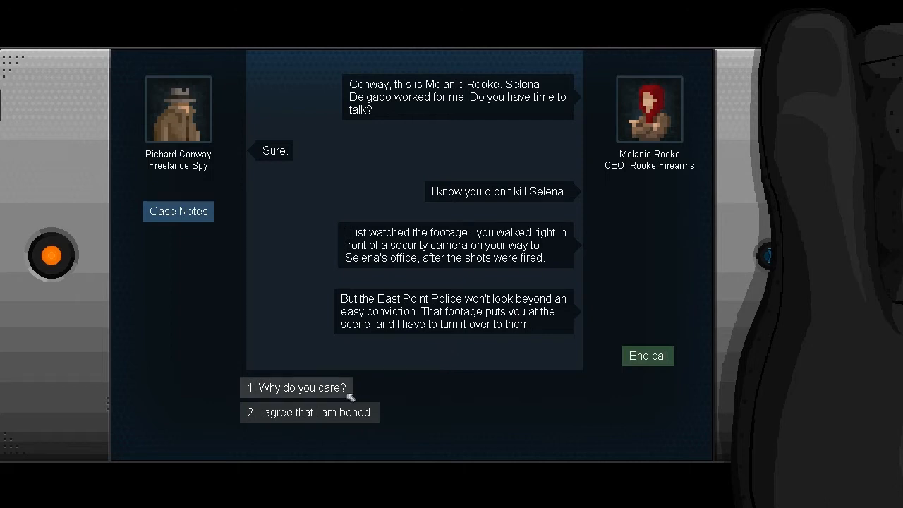
Ask Rooke why she cares and why the footage can't be wiped remotely, then end the call
{"action": "left_click", "coordinate": [296, 387]}
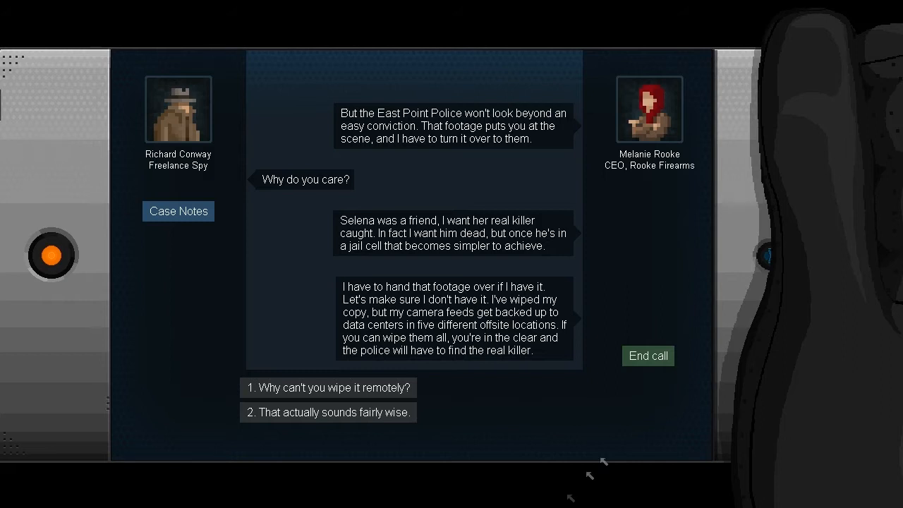
{"action": "mouse_move", "coordinate": [648, 356]}
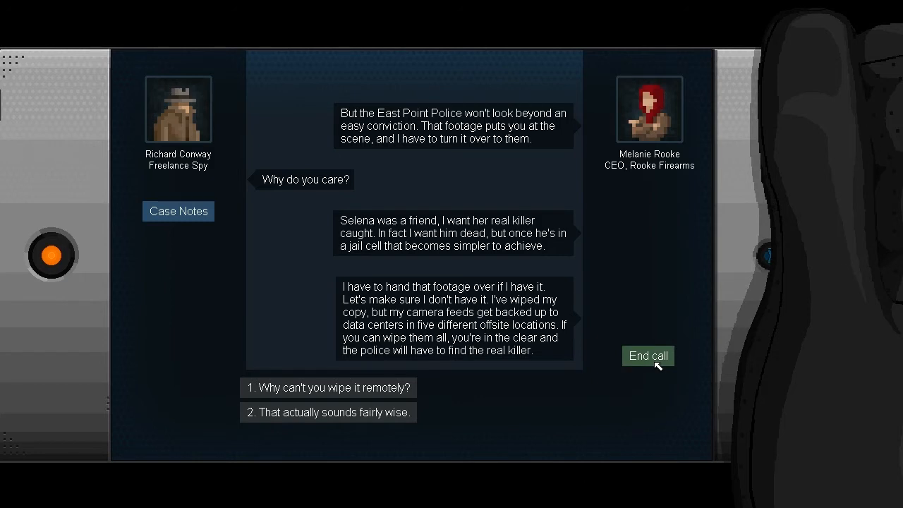
{"action": "mouse_move", "coordinate": [500, 432]}
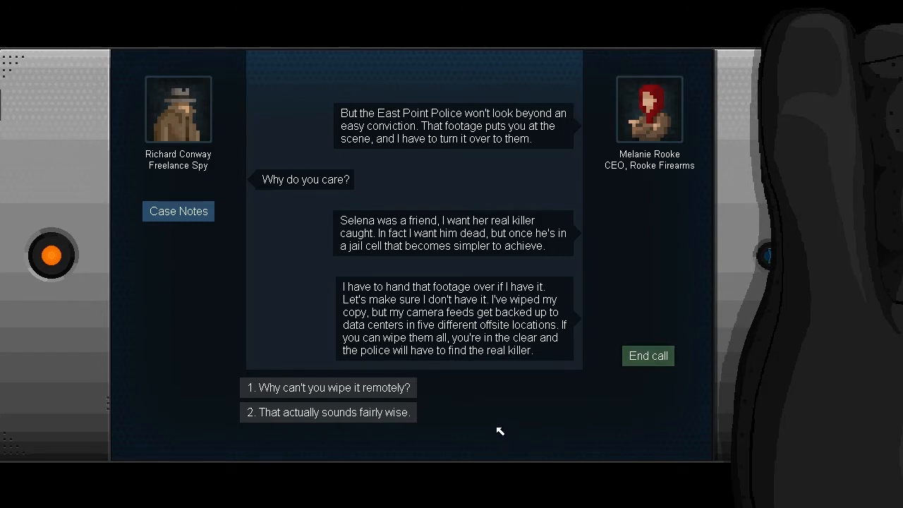
{"action": "mouse_move", "coordinate": [514, 435]}
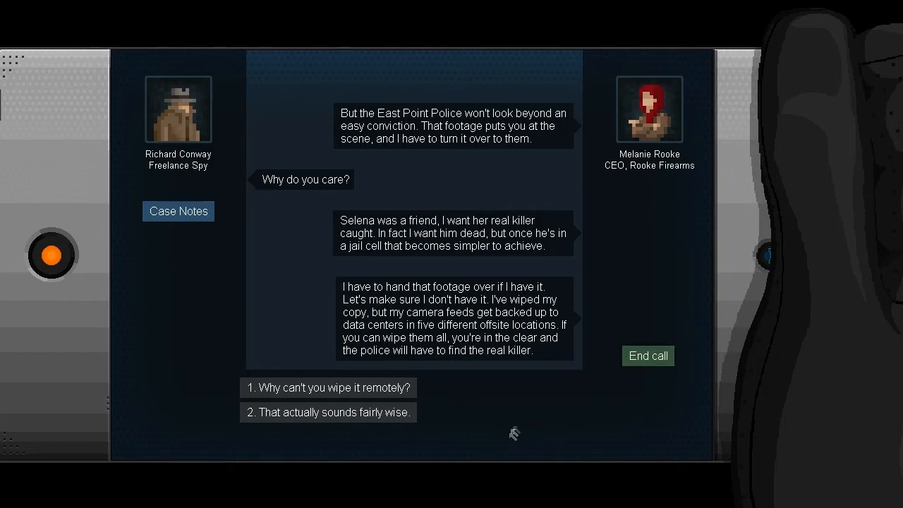
{"action": "mouse_move", "coordinate": [507, 441]}
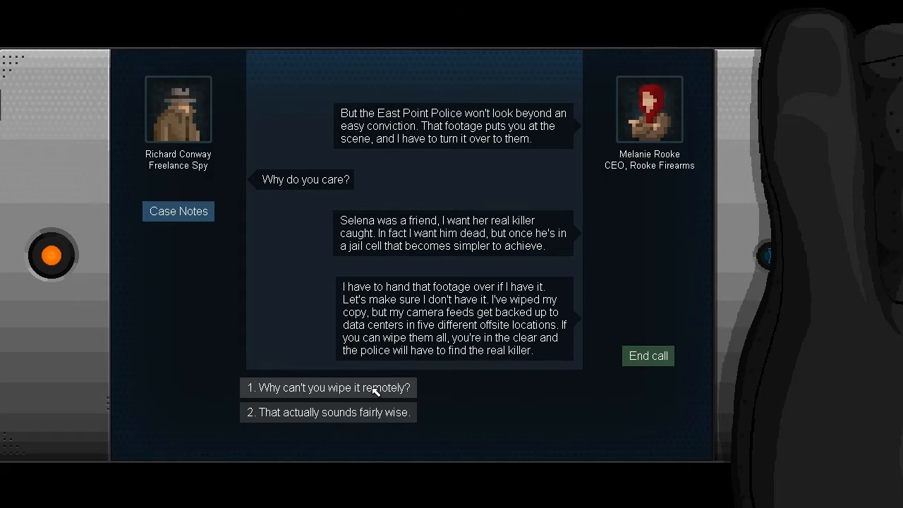
{"action": "left_click", "coordinate": [327, 386]}
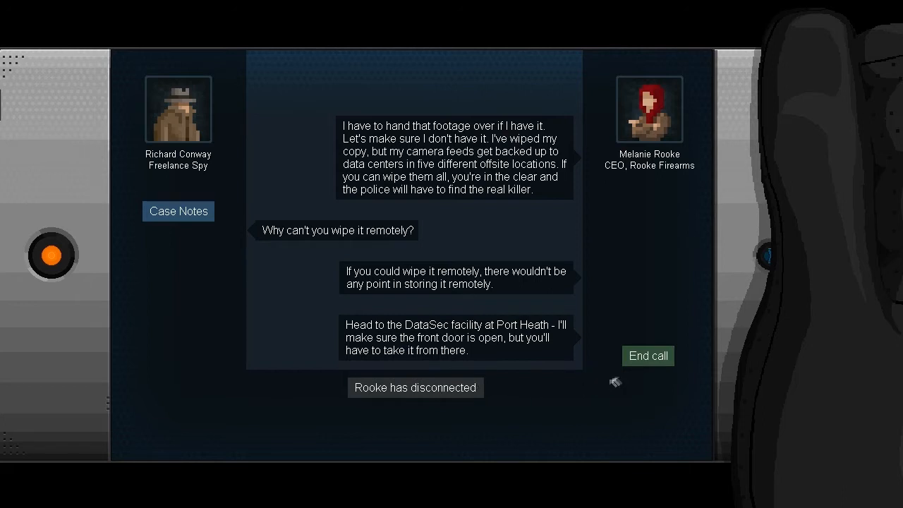
{"action": "left_click", "coordinate": [647, 355]}
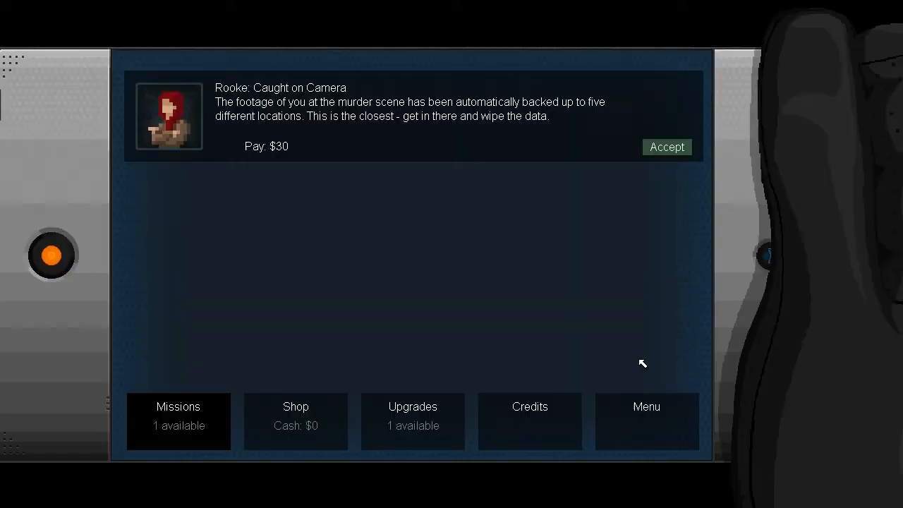
{"action": "mouse_move", "coordinate": [564, 196]}
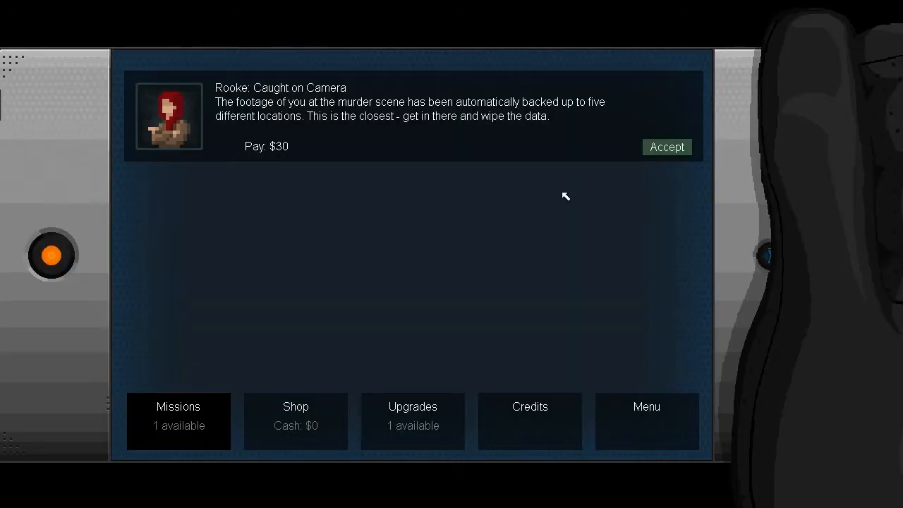
{"action": "mouse_move", "coordinate": [453, 223]}
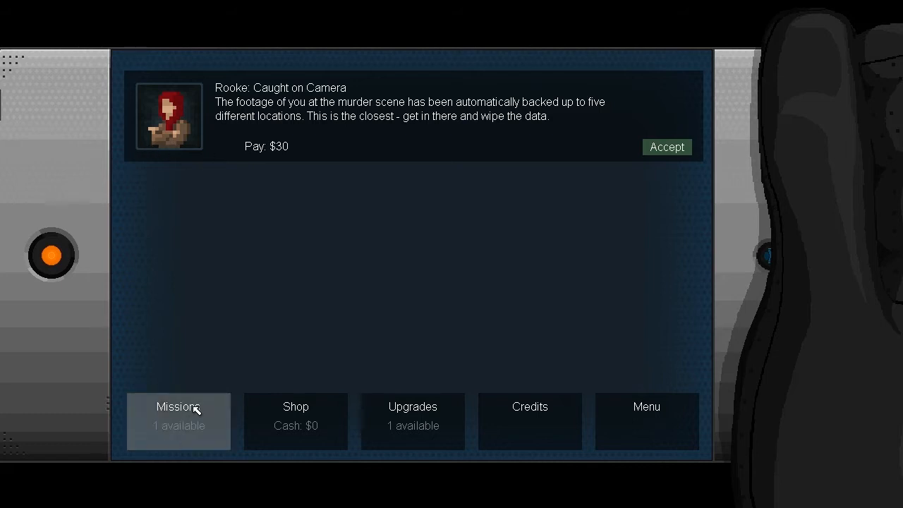
{"action": "mouse_move", "coordinate": [666, 147]}
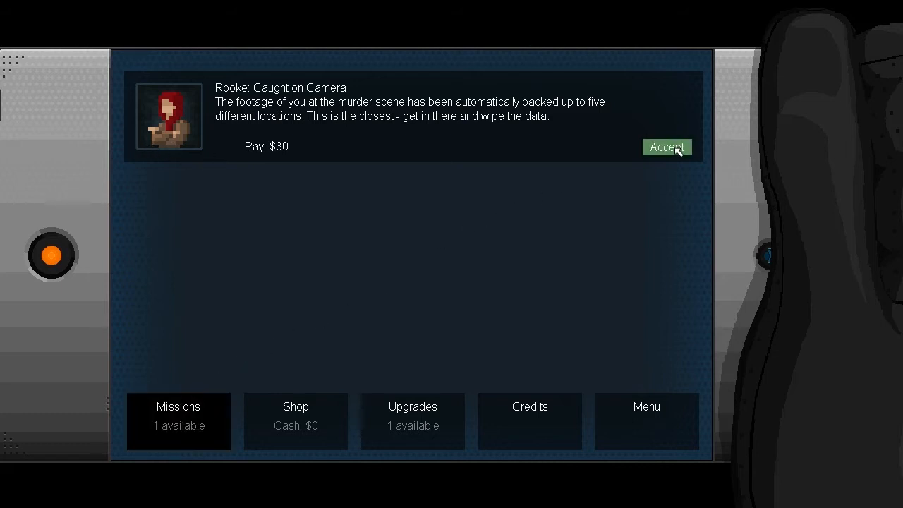
Accept Rooke's Caught on Camera contract, ask how to wipe the data, and reply 'Got it.'
{"action": "left_click", "coordinate": [666, 147]}
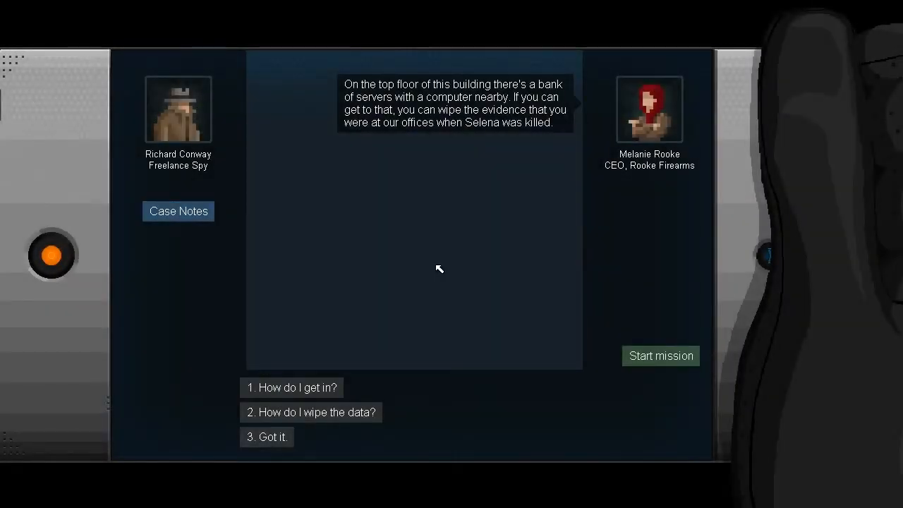
{"action": "mouse_move", "coordinate": [464, 237]}
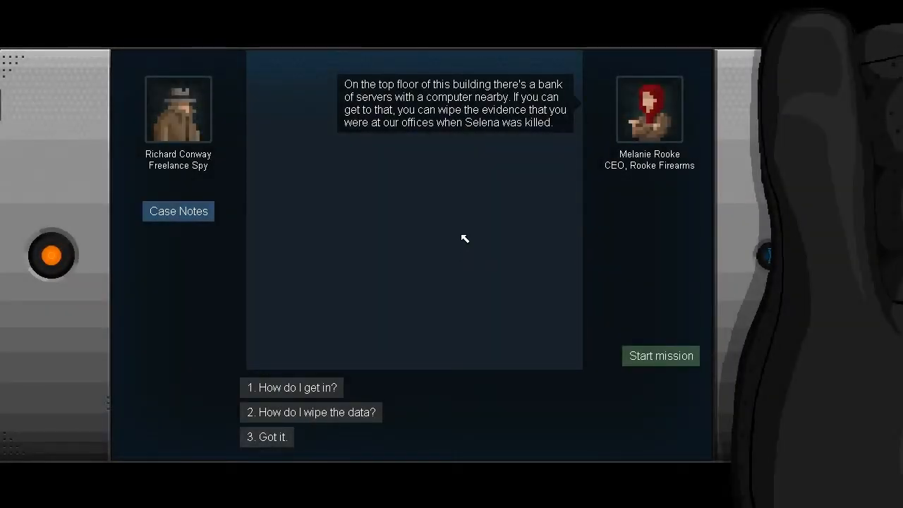
{"action": "mouse_move", "coordinate": [437, 261]}
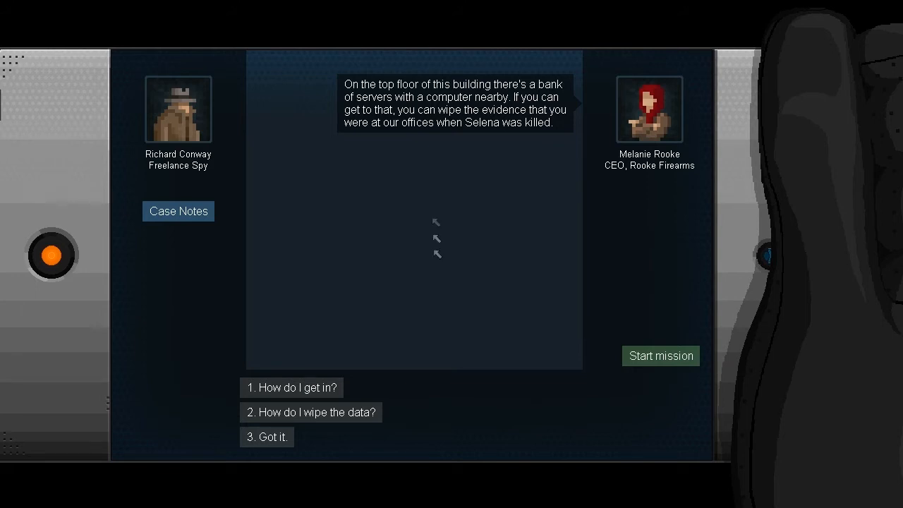
{"action": "mouse_move", "coordinate": [506, 336]}
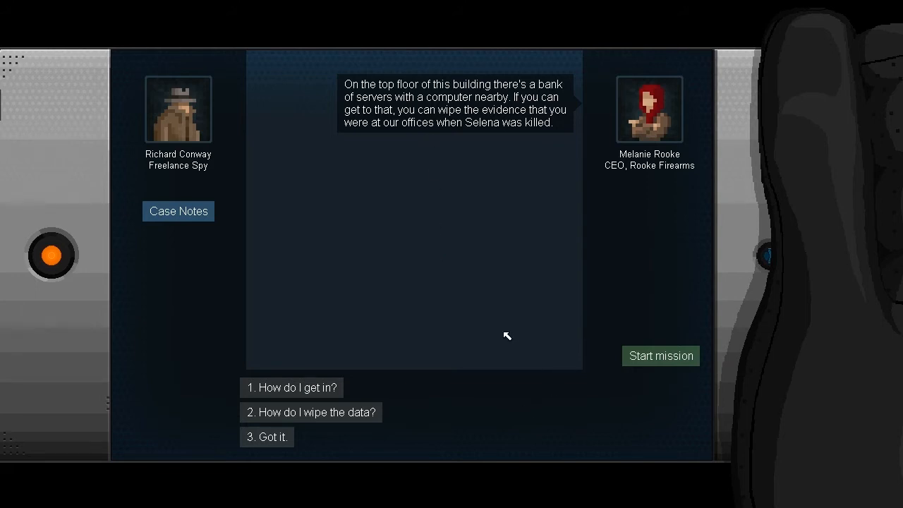
{"action": "mouse_move", "coordinate": [474, 350]}
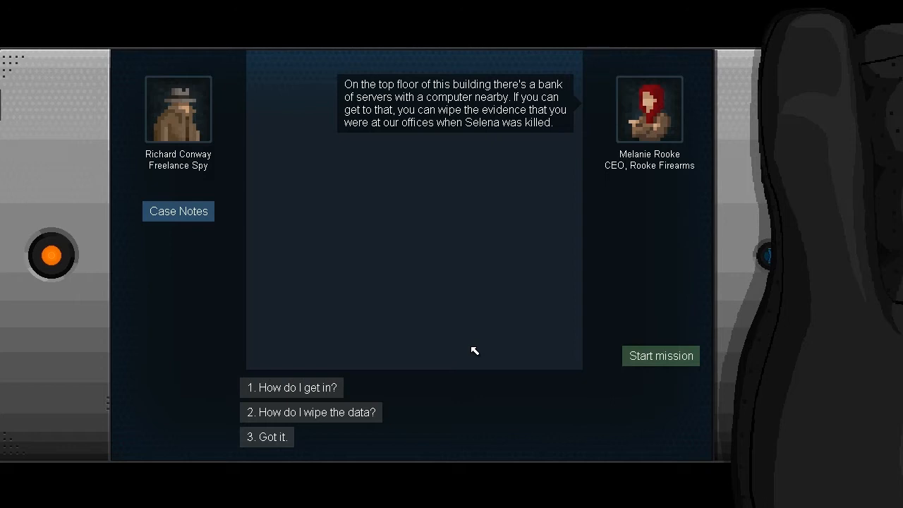
{"action": "mouse_move", "coordinate": [501, 348]}
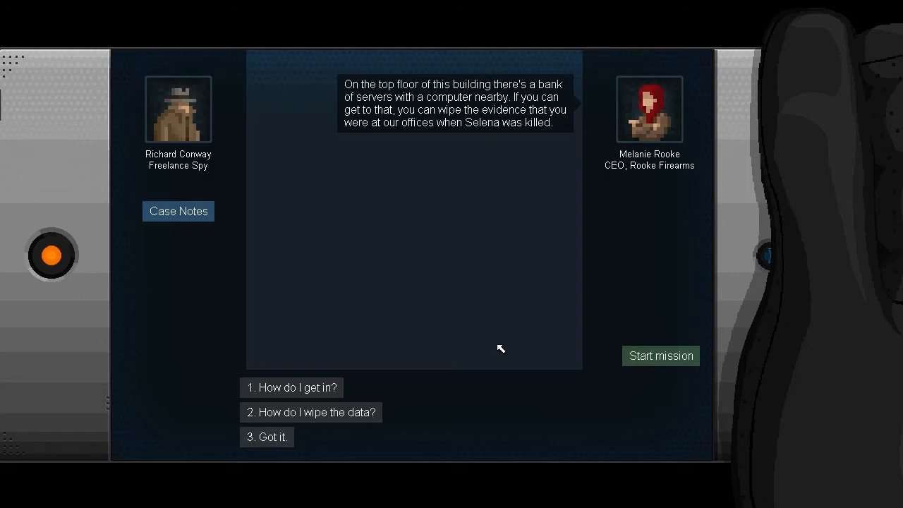
{"action": "mouse_move", "coordinate": [514, 381]}
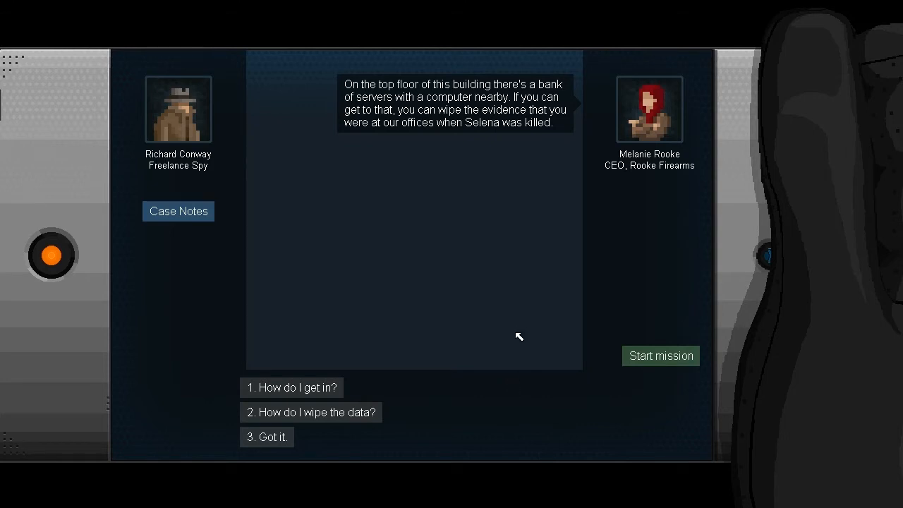
{"action": "mouse_move", "coordinate": [504, 343]}
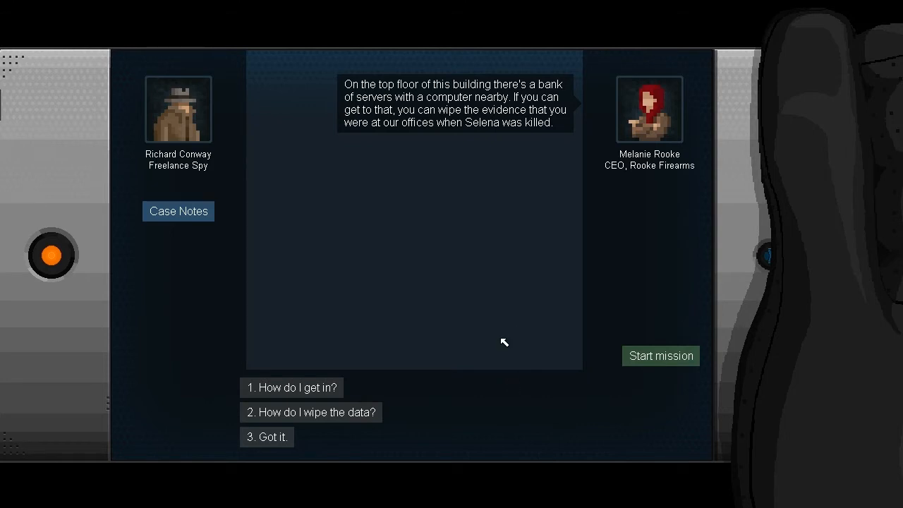
{"action": "left_click", "coordinate": [310, 412]}
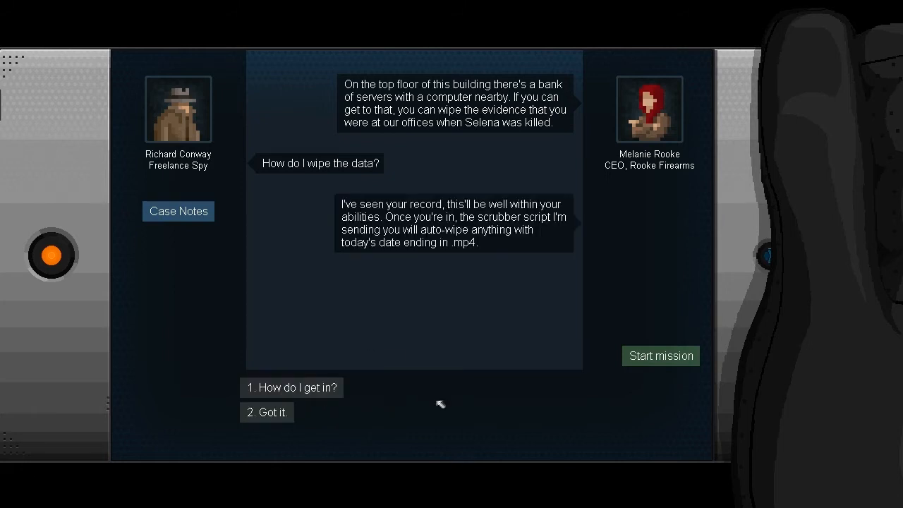
{"action": "mouse_move", "coordinate": [492, 463]}
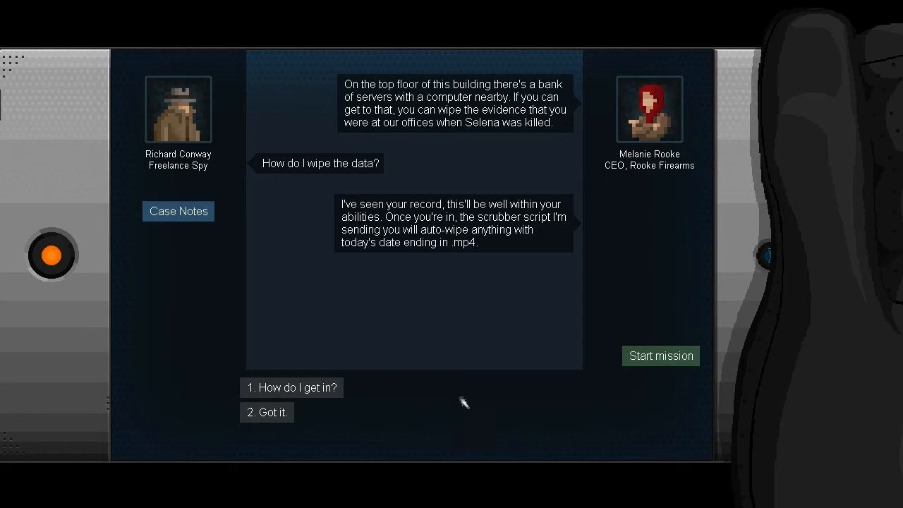
{"action": "mouse_move", "coordinate": [379, 369]}
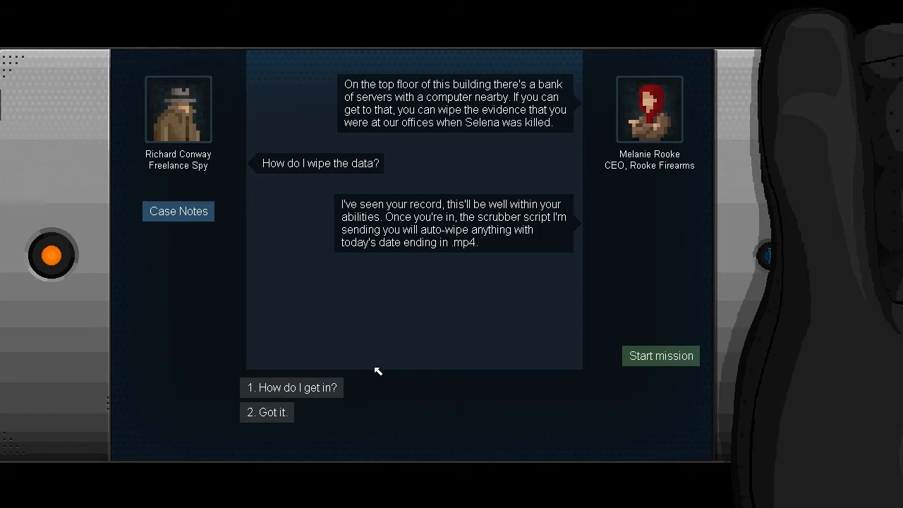
{"action": "mouse_move", "coordinate": [420, 353]}
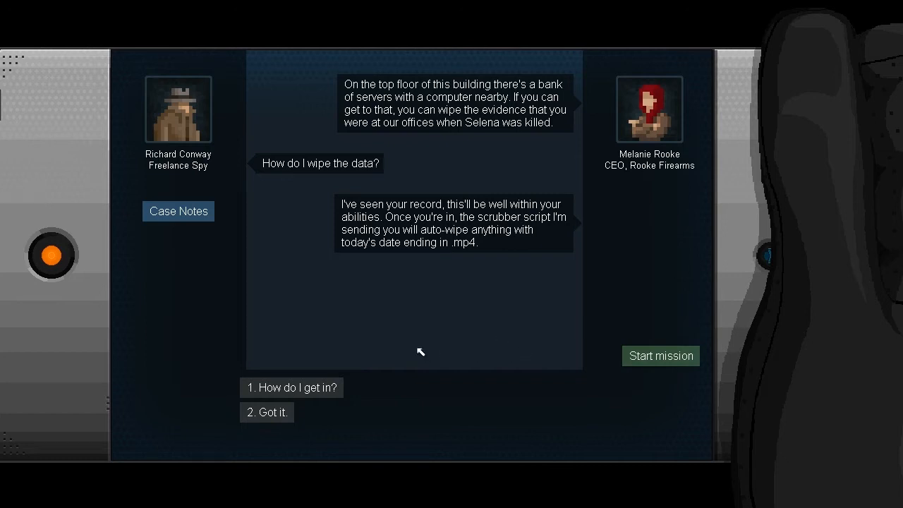
{"action": "left_click", "coordinate": [267, 412]}
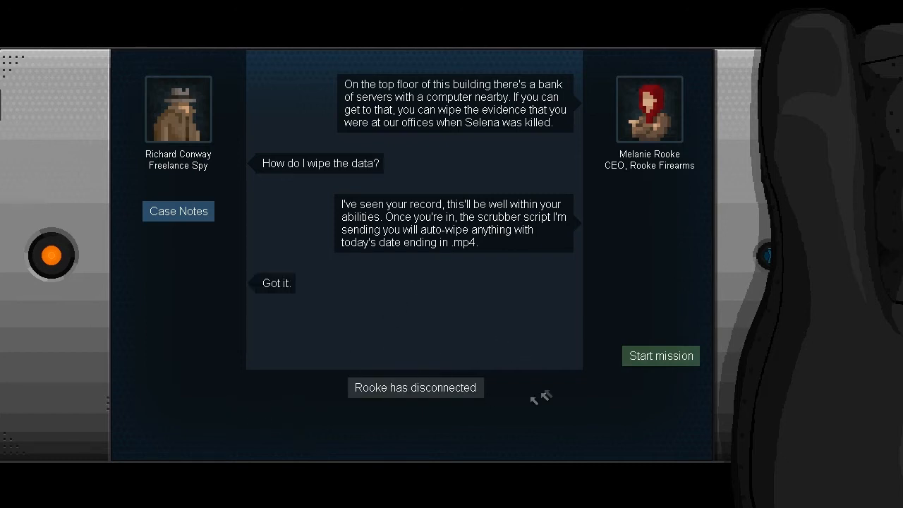
{"action": "left_click", "coordinate": [661, 356]}
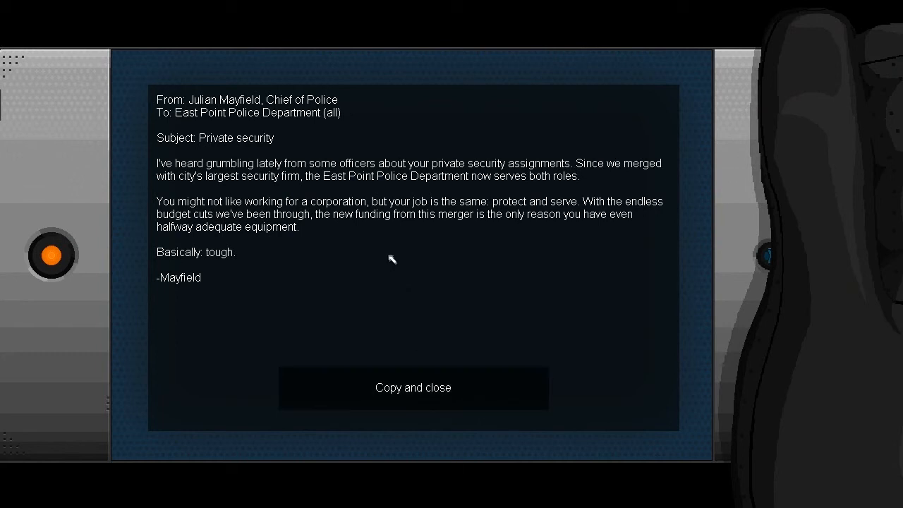
{"action": "mouse_move", "coordinate": [392, 206]}
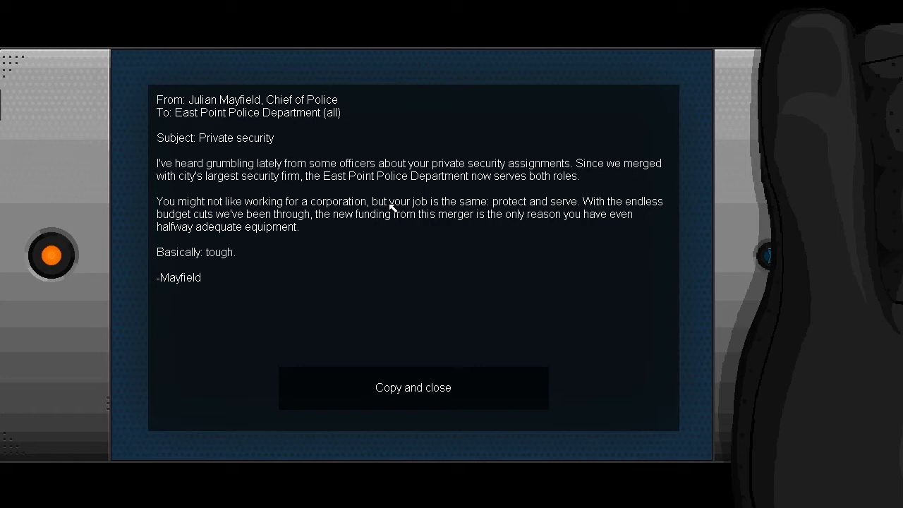
Copy the police memo and close it
{"action": "left_click", "coordinate": [412, 387]}
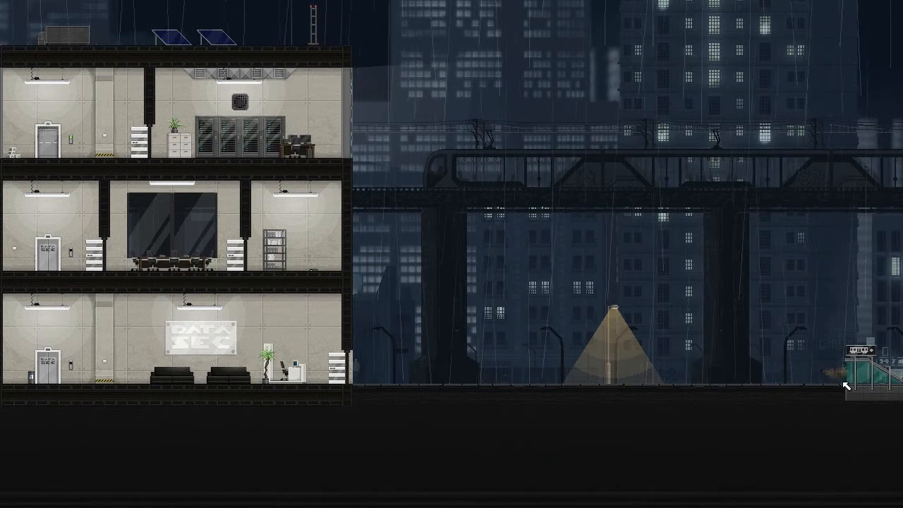
{"action": "mouse_move", "coordinate": [733, 318]}
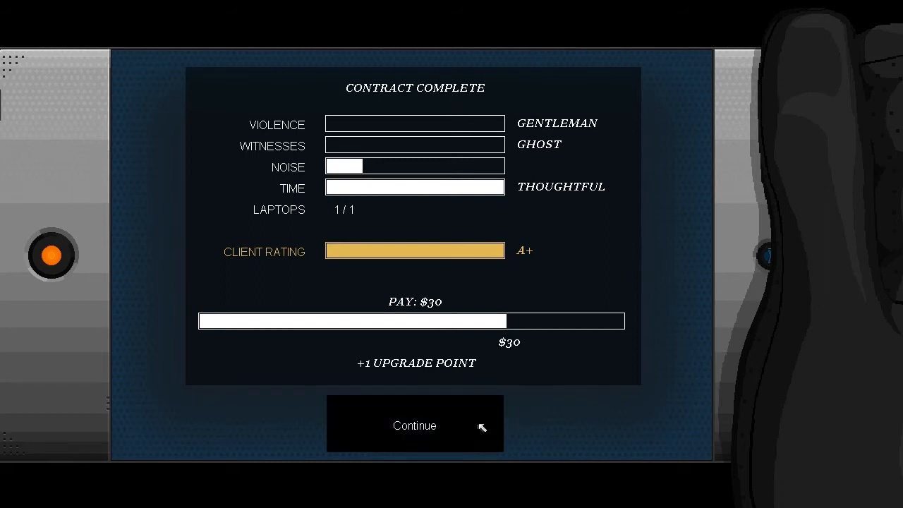
Leave the contract summary, thank Rooke, agree to her plan for further facilities, and end the call
{"action": "left_click", "coordinate": [415, 425]}
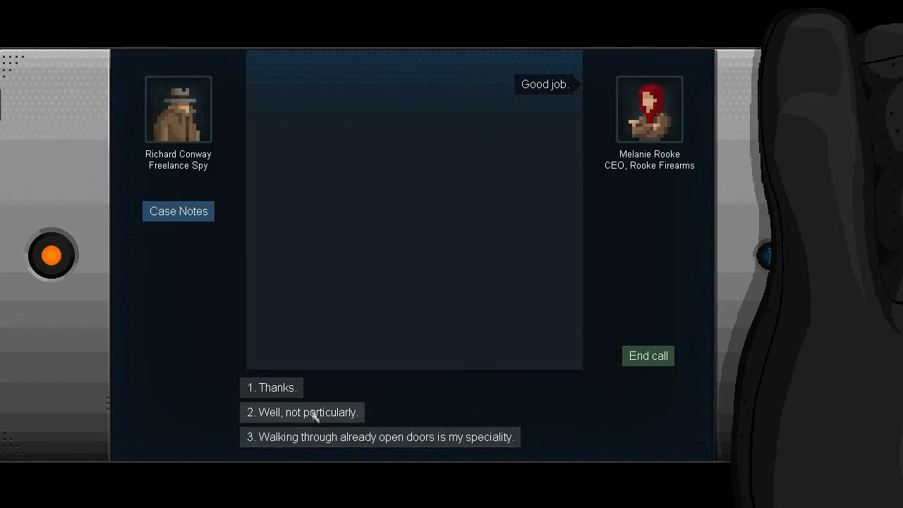
{"action": "left_click", "coordinate": [271, 387]}
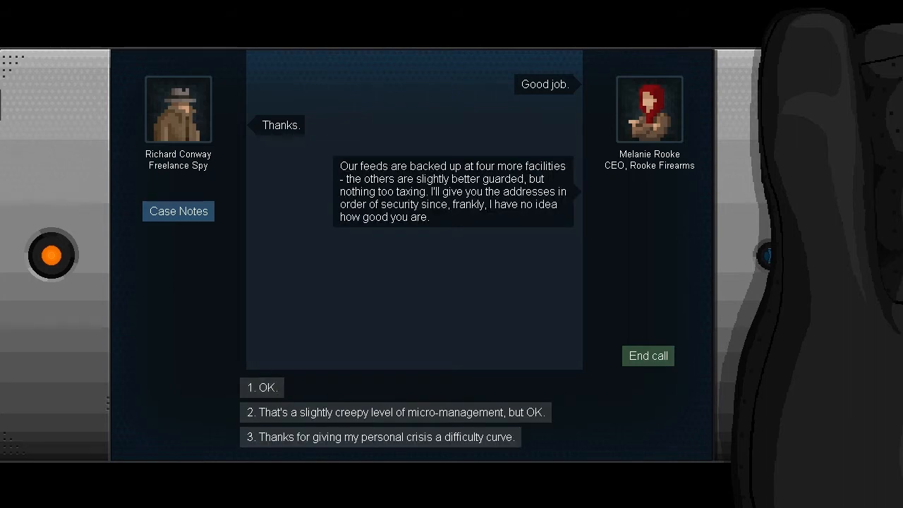
{"action": "mouse_move", "coordinate": [555, 259]}
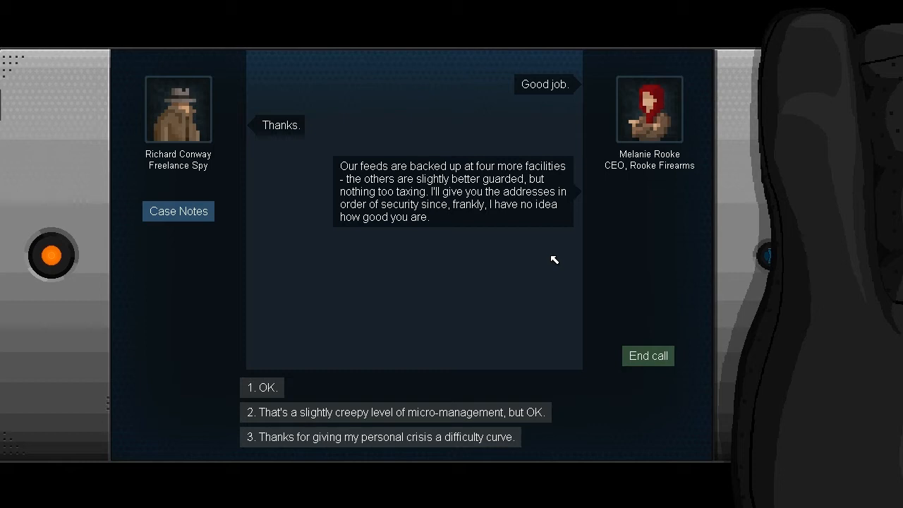
{"action": "mouse_move", "coordinate": [420, 219]}
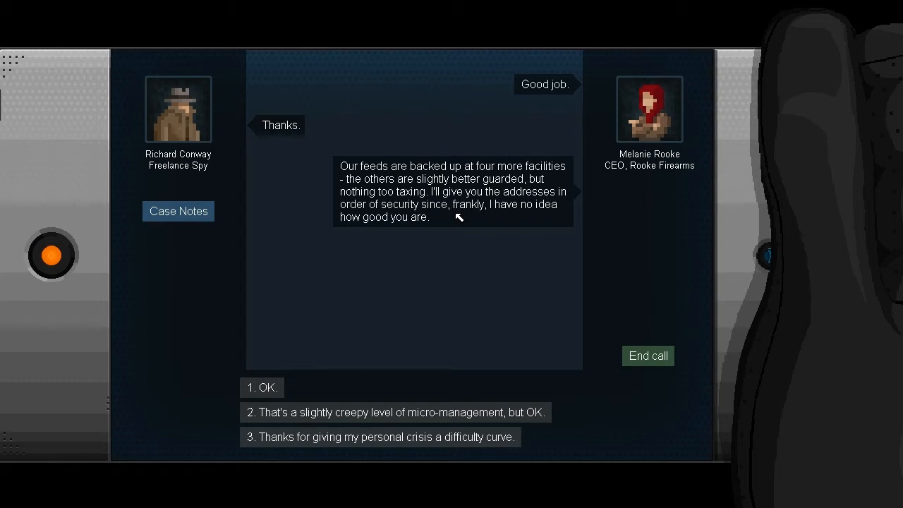
{"action": "mouse_move", "coordinate": [217, 316]}
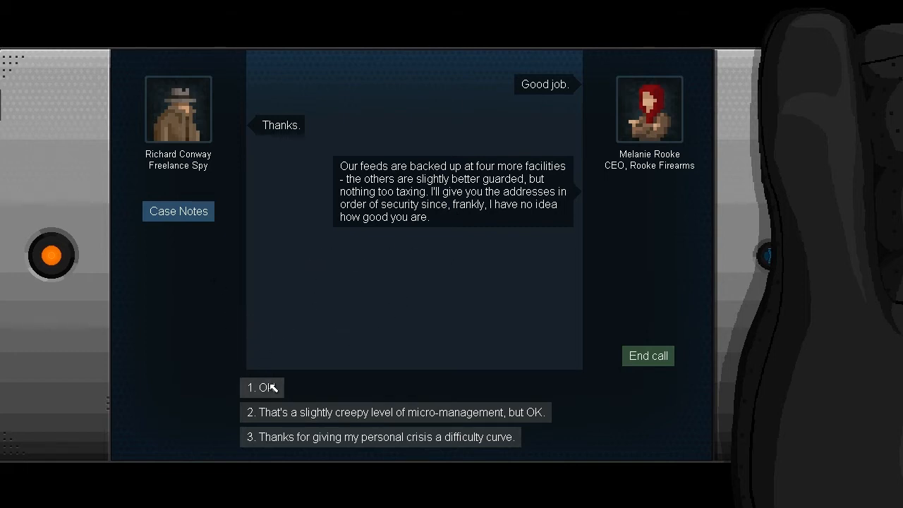
{"action": "left_click", "coordinate": [262, 387]}
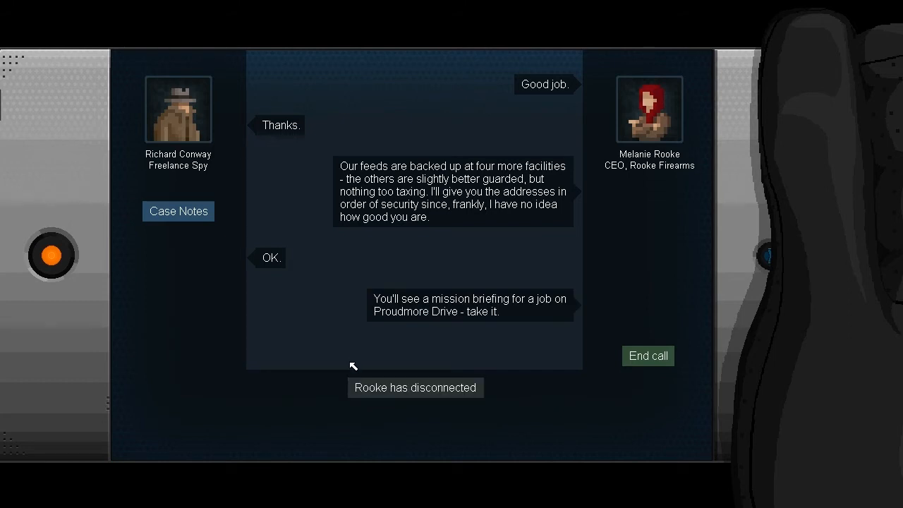
{"action": "mouse_move", "coordinate": [606, 361]}
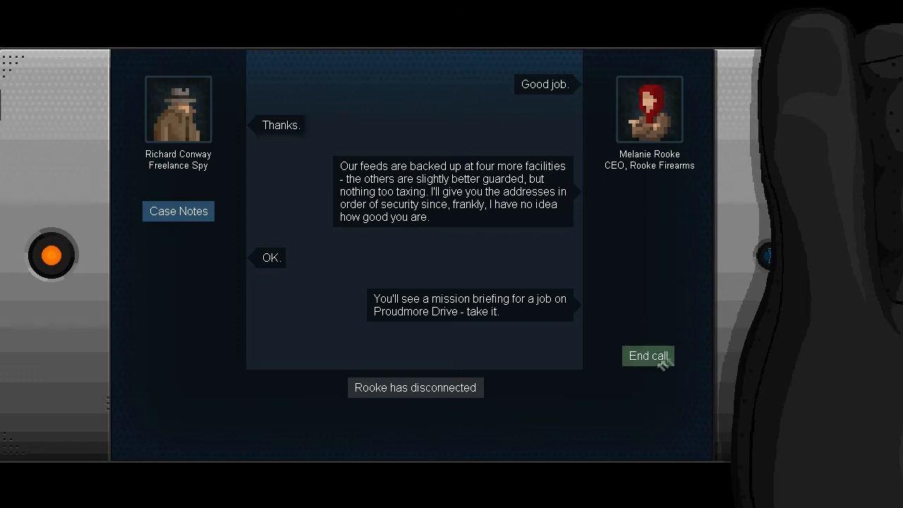
{"action": "left_click", "coordinate": [646, 356]}
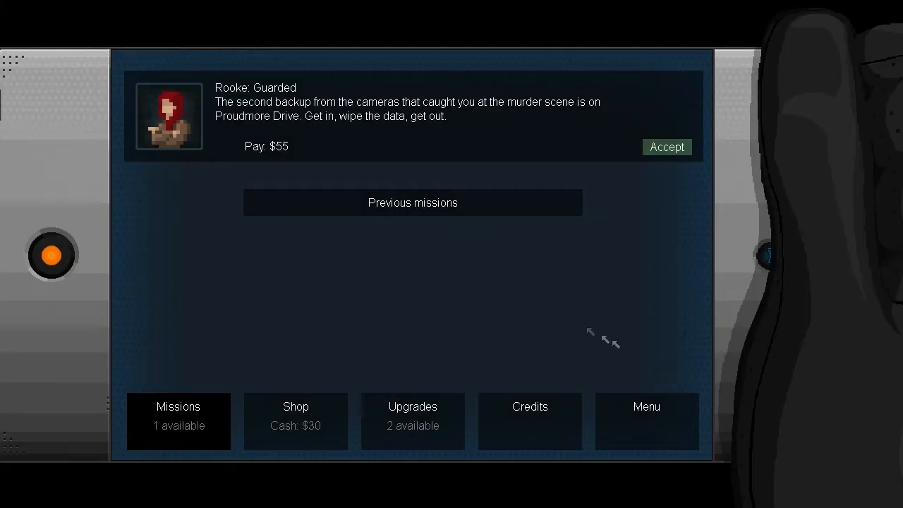
{"action": "mouse_move", "coordinate": [136, 111]}
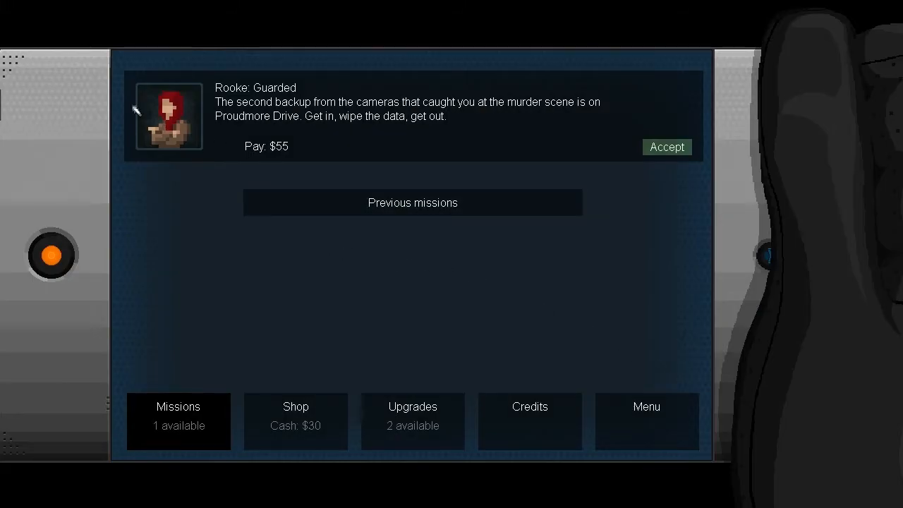
{"action": "mouse_move", "coordinate": [176, 118]}
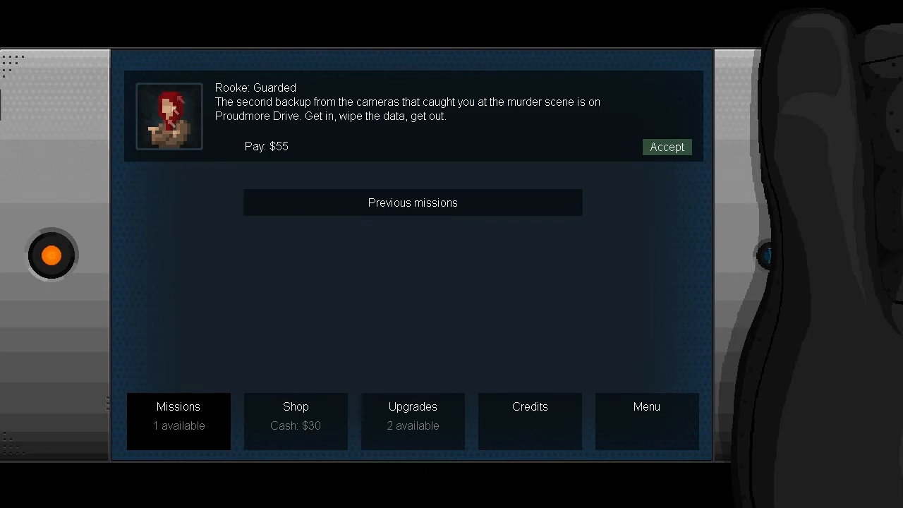
{"action": "mouse_move", "coordinate": [206, 94]}
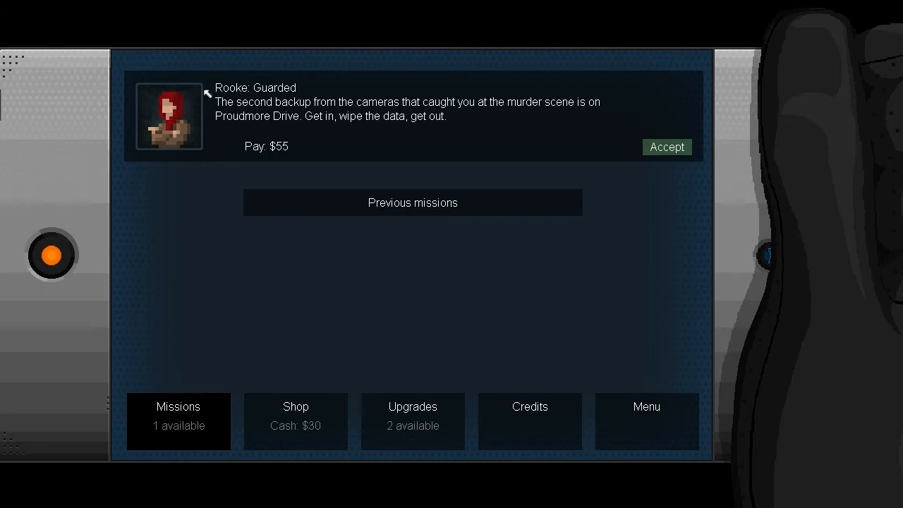
{"action": "mouse_move", "coordinate": [153, 118]}
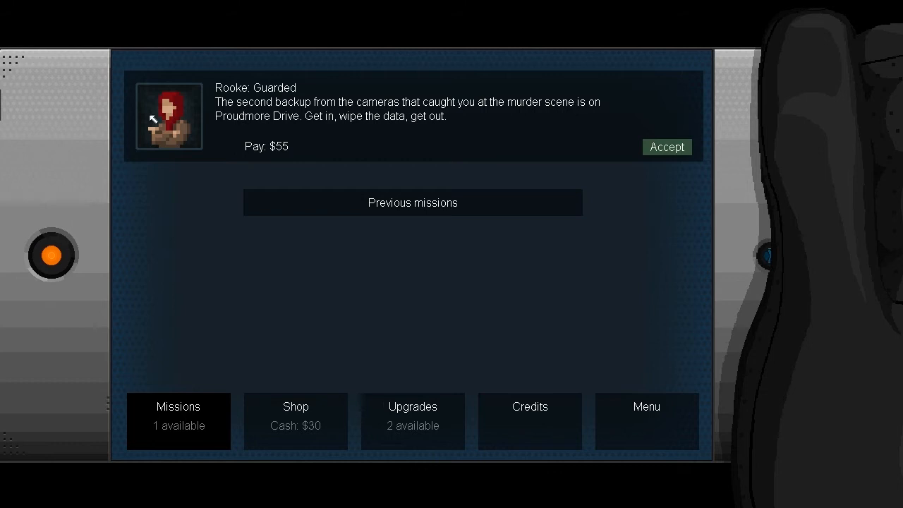
{"action": "mouse_move", "coordinate": [254, 124]}
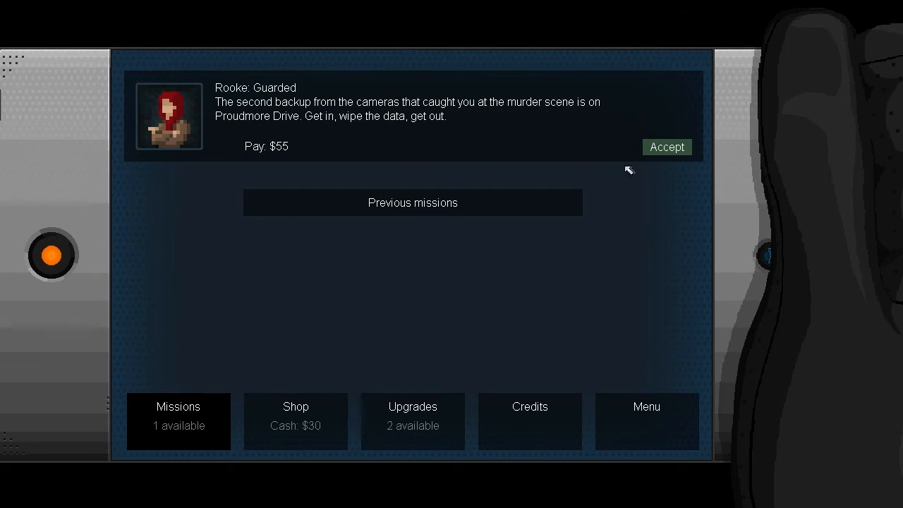
Accept the Rooke: Guarded mission and reply 'Got it.' to the Westfield briefing
{"action": "left_click", "coordinate": [666, 146]}
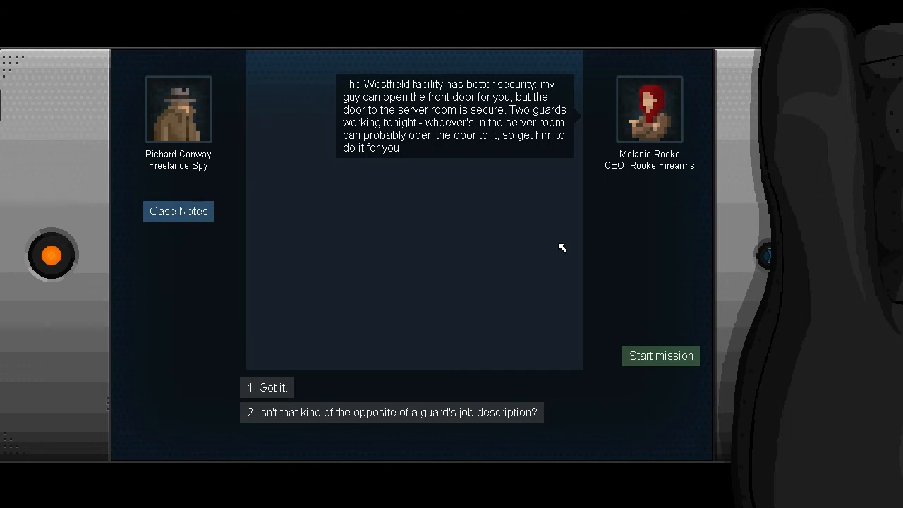
{"action": "mouse_move", "coordinate": [505, 260]}
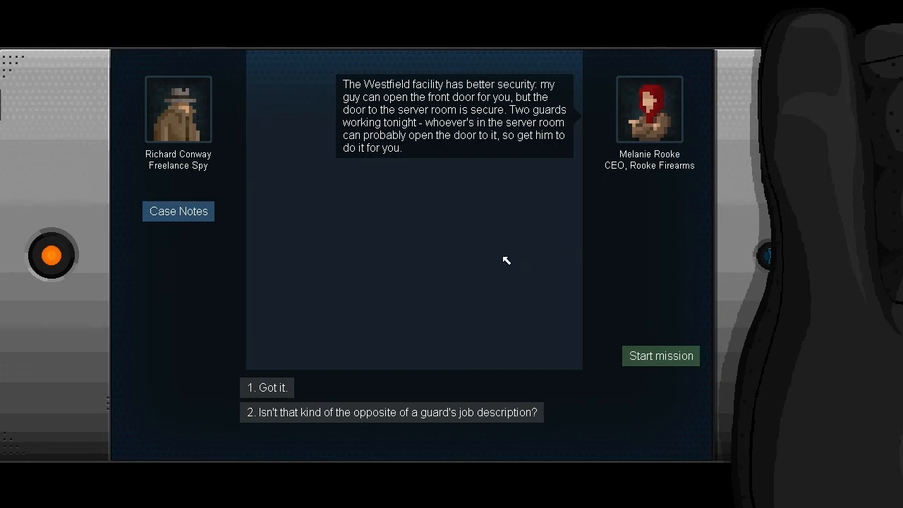
{"action": "mouse_move", "coordinate": [489, 322]}
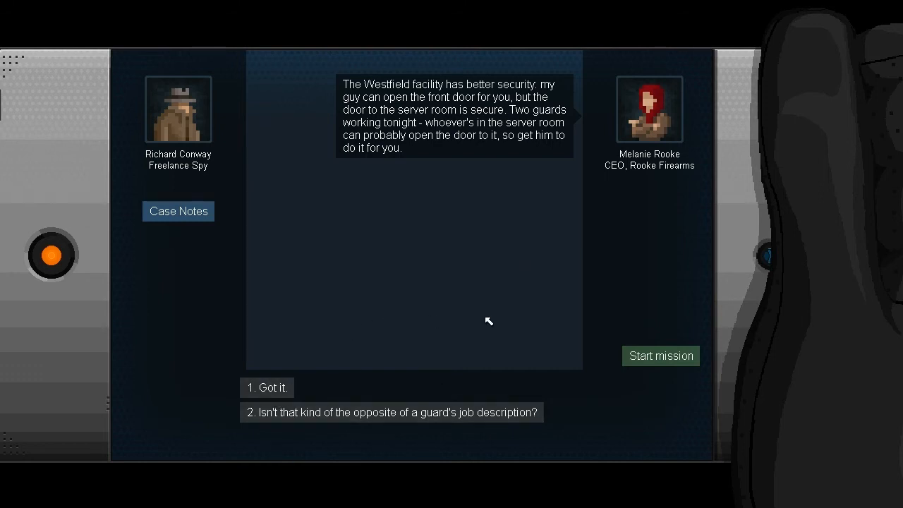
{"action": "mouse_move", "coordinate": [463, 301]}
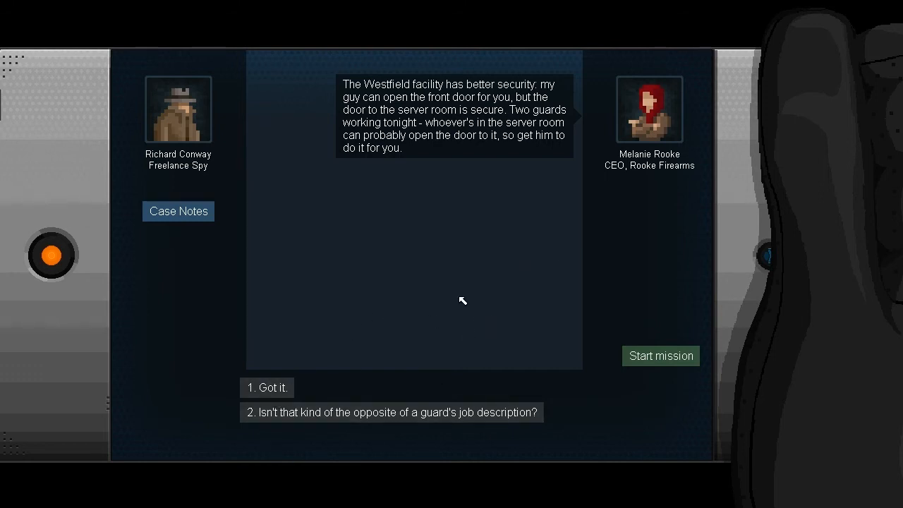
{"action": "mouse_move", "coordinate": [468, 289]}
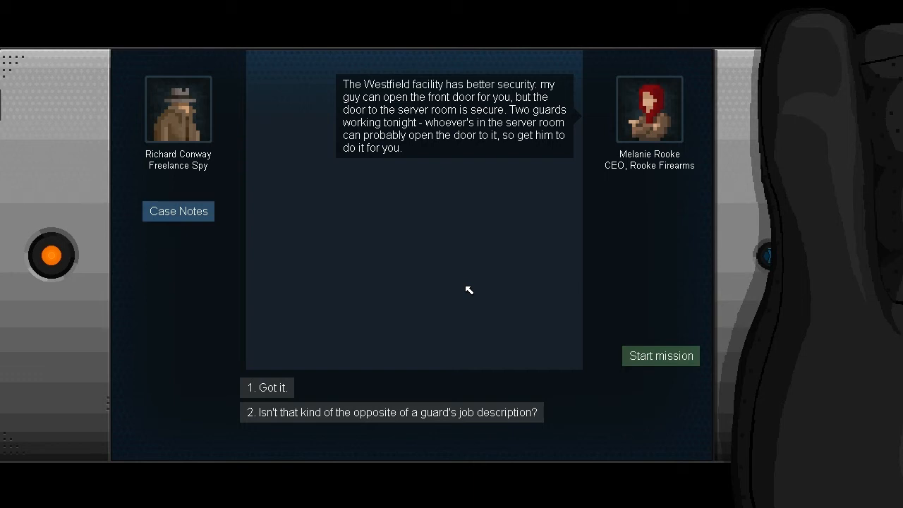
{"action": "mouse_move", "coordinate": [302, 384]}
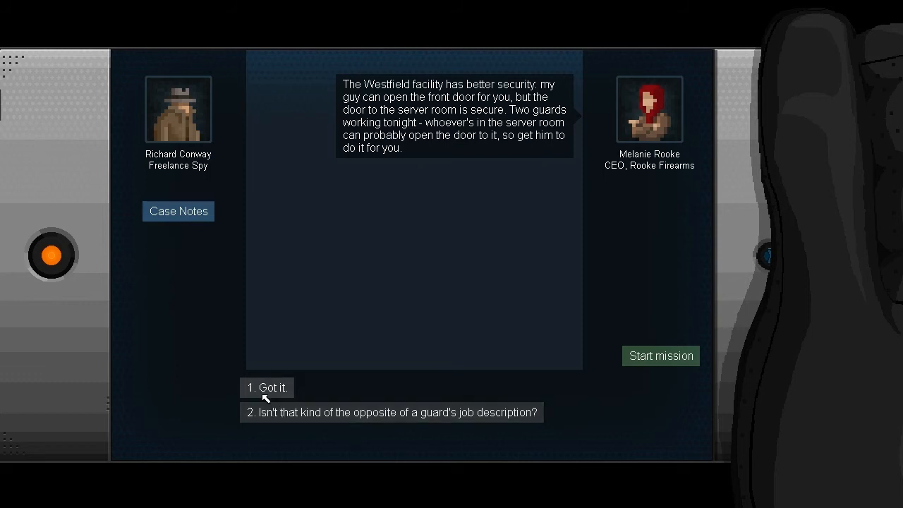
{"action": "left_click", "coordinate": [267, 387]}
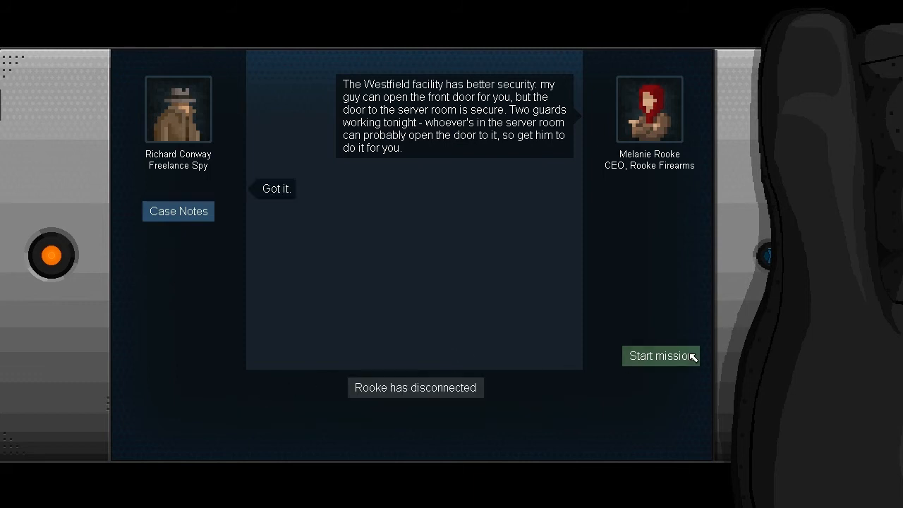
Start the Guarded mission at the Westfield facility
{"action": "left_click", "coordinate": [660, 355]}
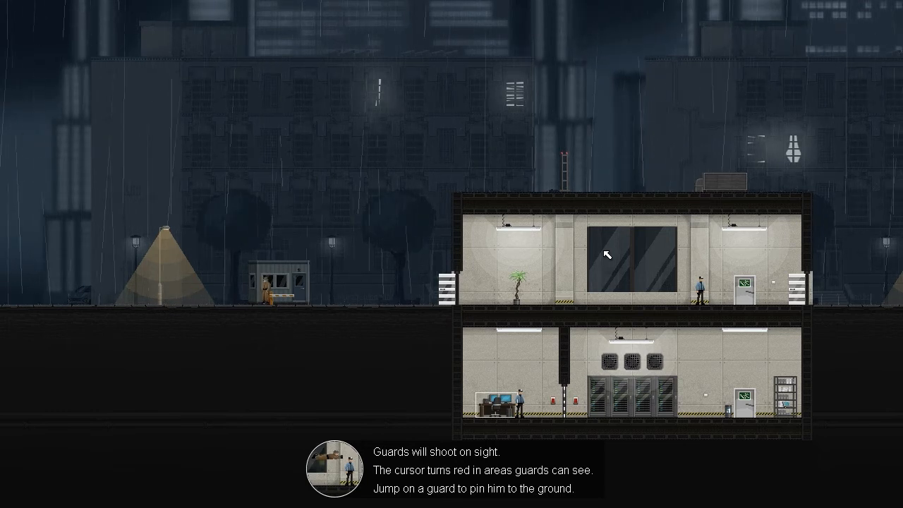
{"action": "mouse_move", "coordinate": [356, 276]}
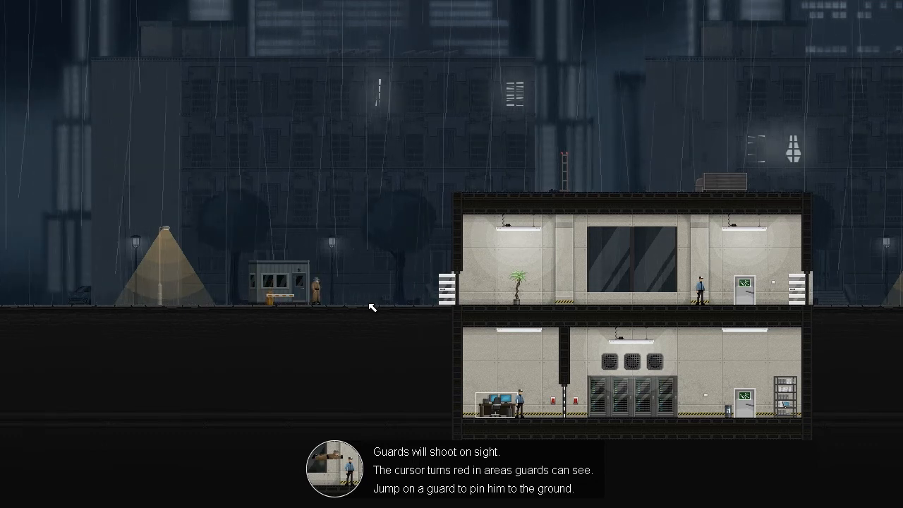
{"action": "mouse_move", "coordinate": [449, 186]}
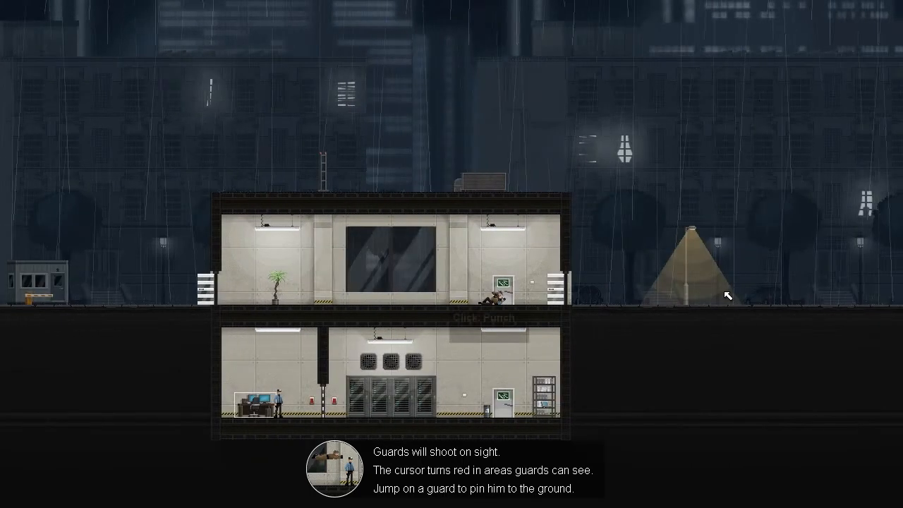
{"action": "mouse_move", "coordinate": [550, 383]}
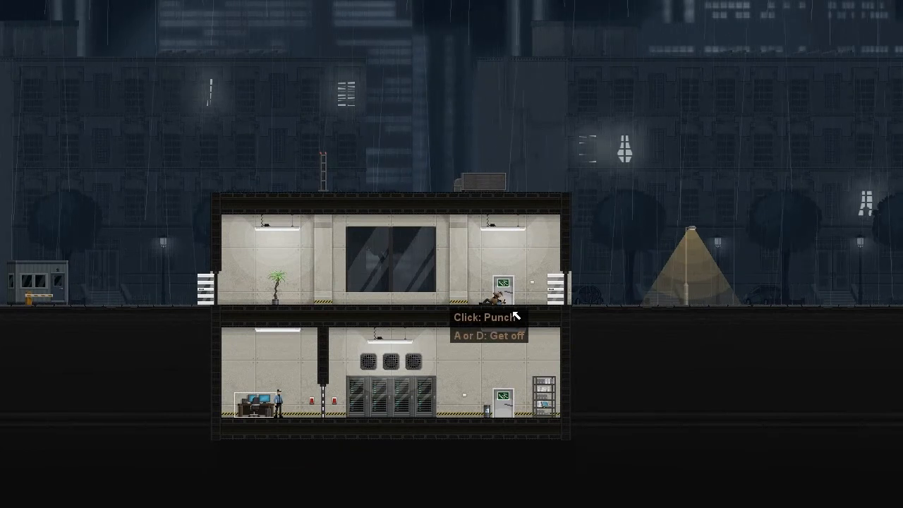
Punch the pinned guard repeatedly
{"action": "left_click", "coordinate": [501, 290]}
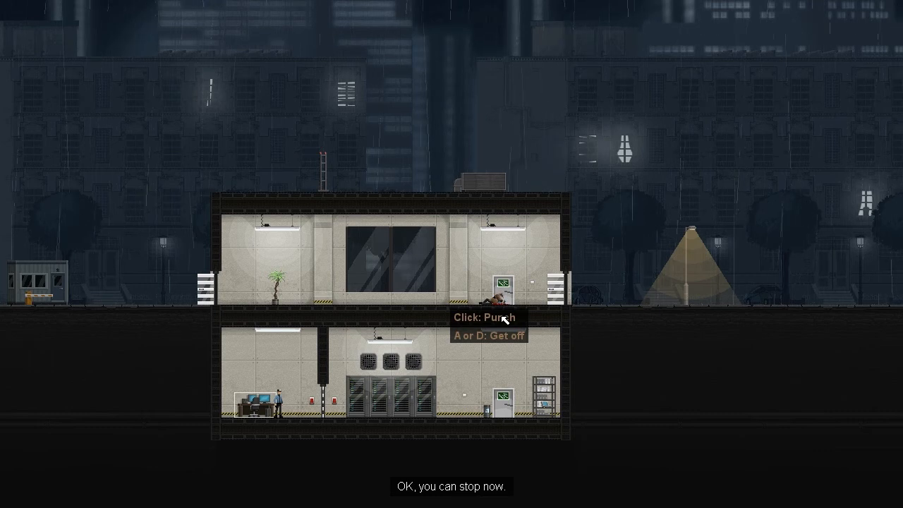
{"action": "left_click", "coordinate": [501, 299]}
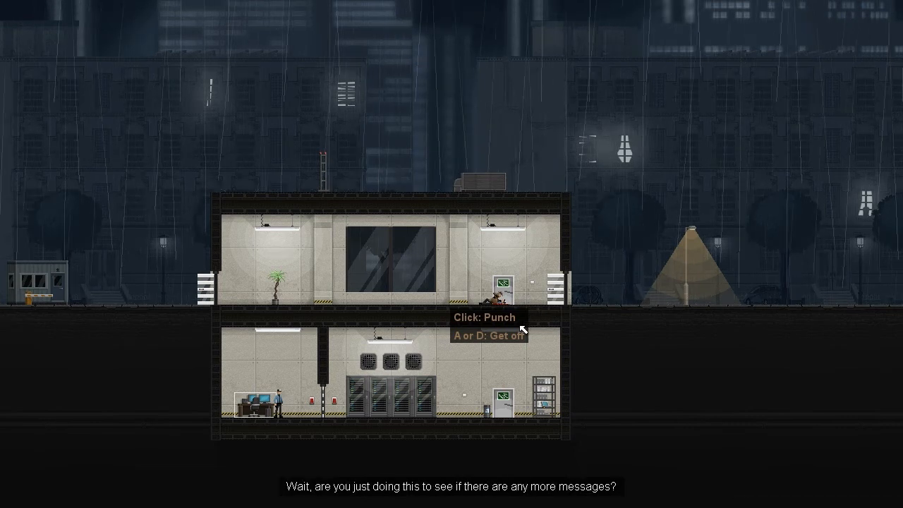
{"action": "mouse_move", "coordinate": [666, 373]}
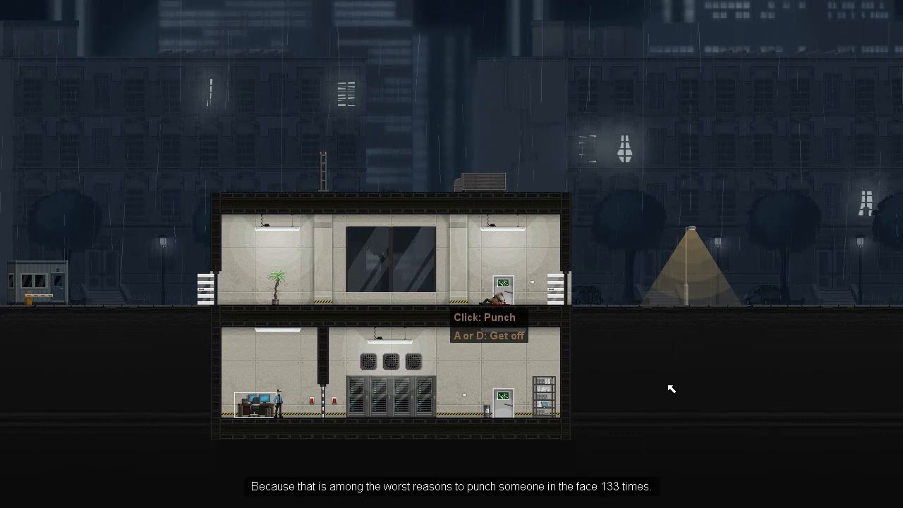
{"action": "left_click", "coordinate": [501, 292]}
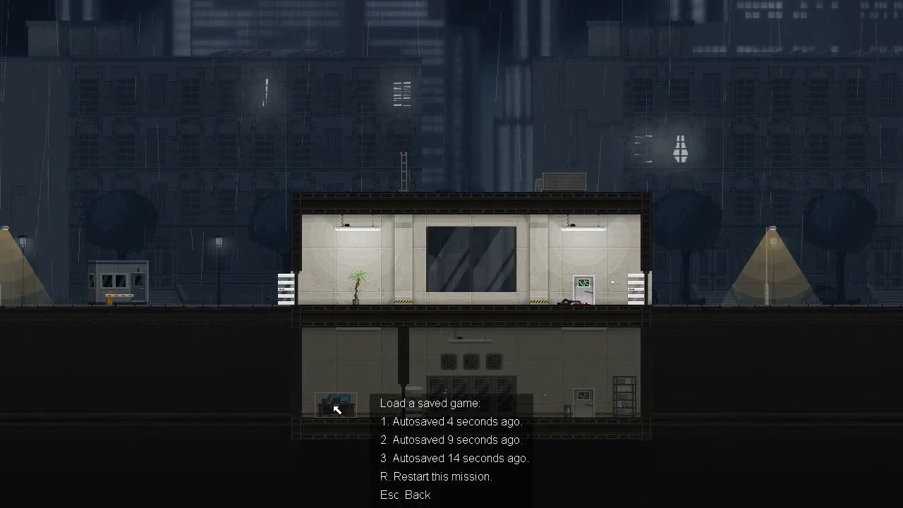
{"action": "mouse_move", "coordinate": [415, 444]}
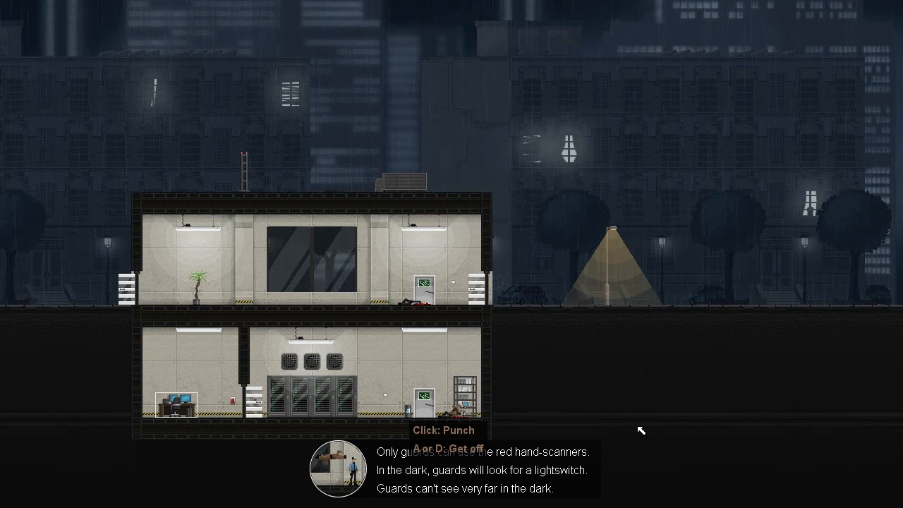
{"action": "mouse_move", "coordinate": [636, 427]}
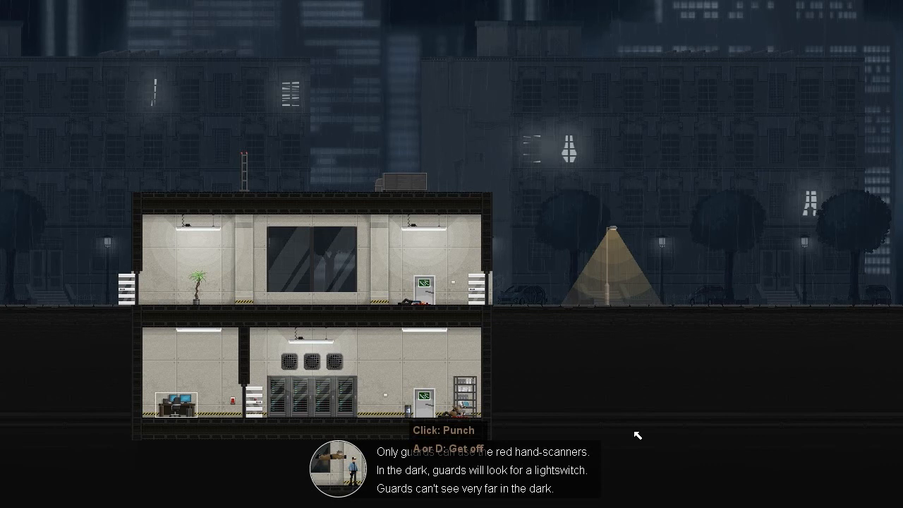
{"action": "mouse_move", "coordinate": [657, 444]}
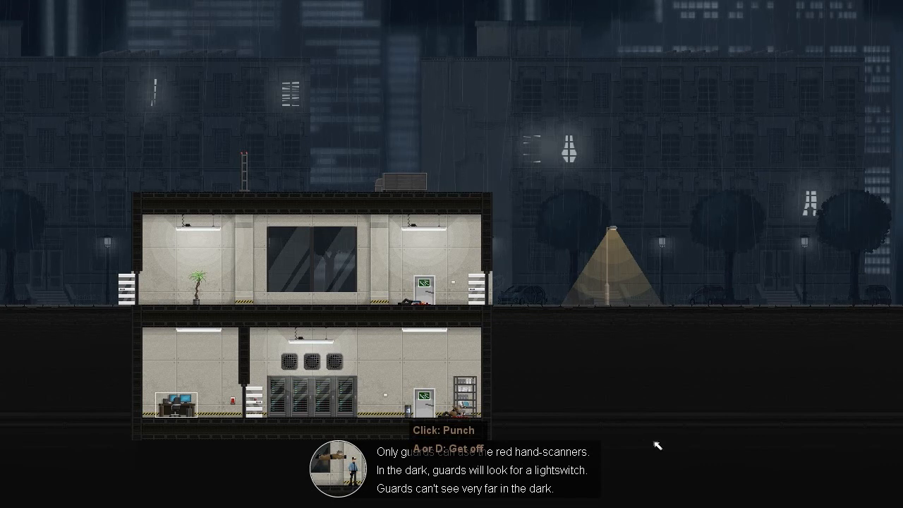